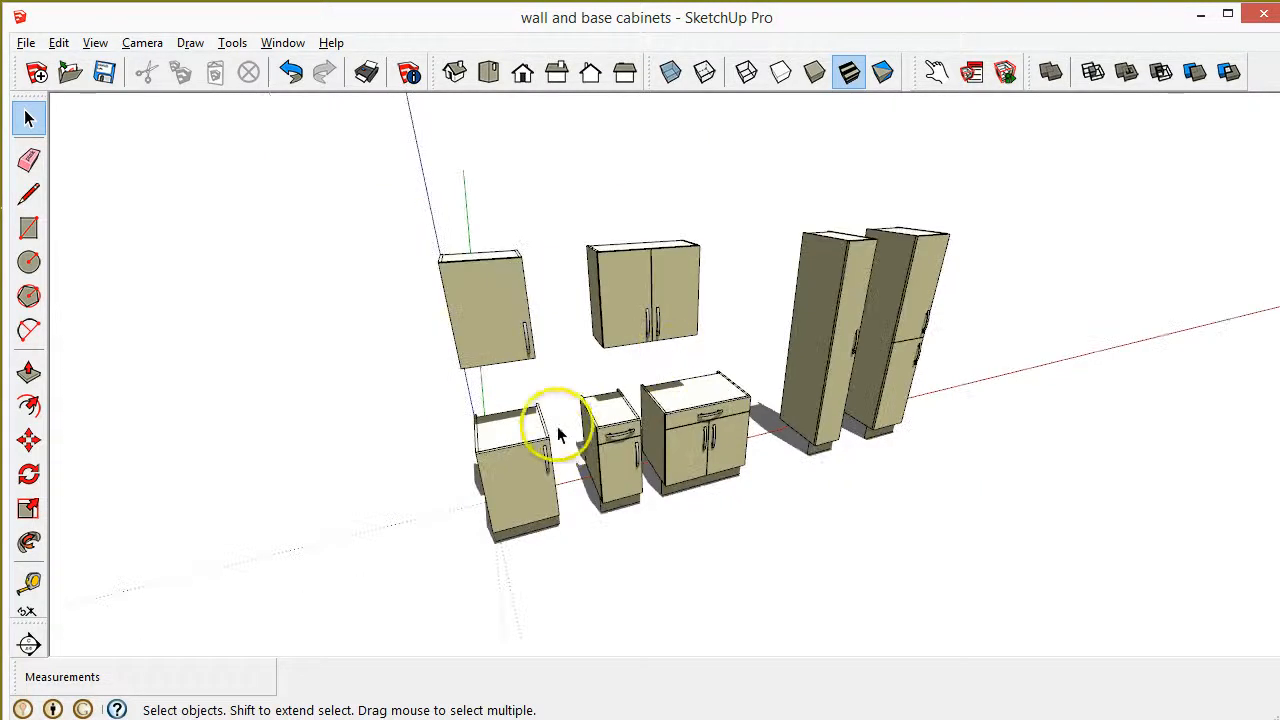
mouse_move(485, 315)
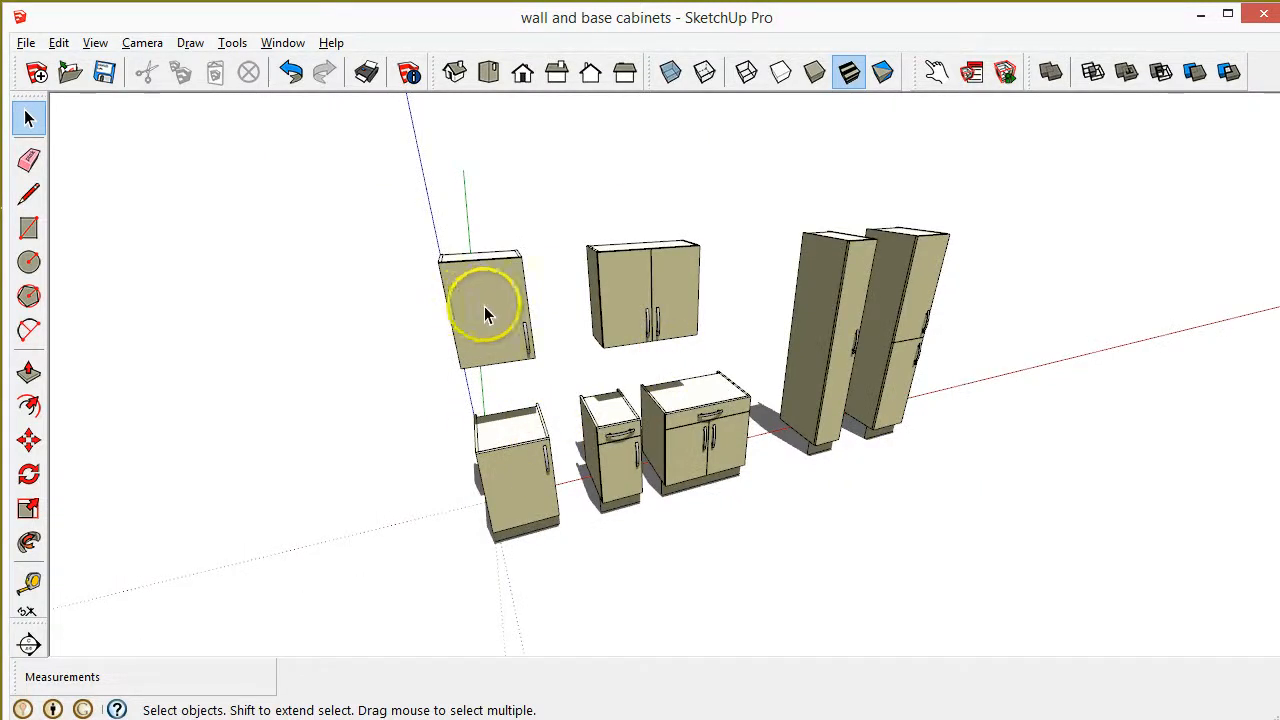
Select the single wall cabinet so the Dynamic Components tools can target it
left_click(487, 312)
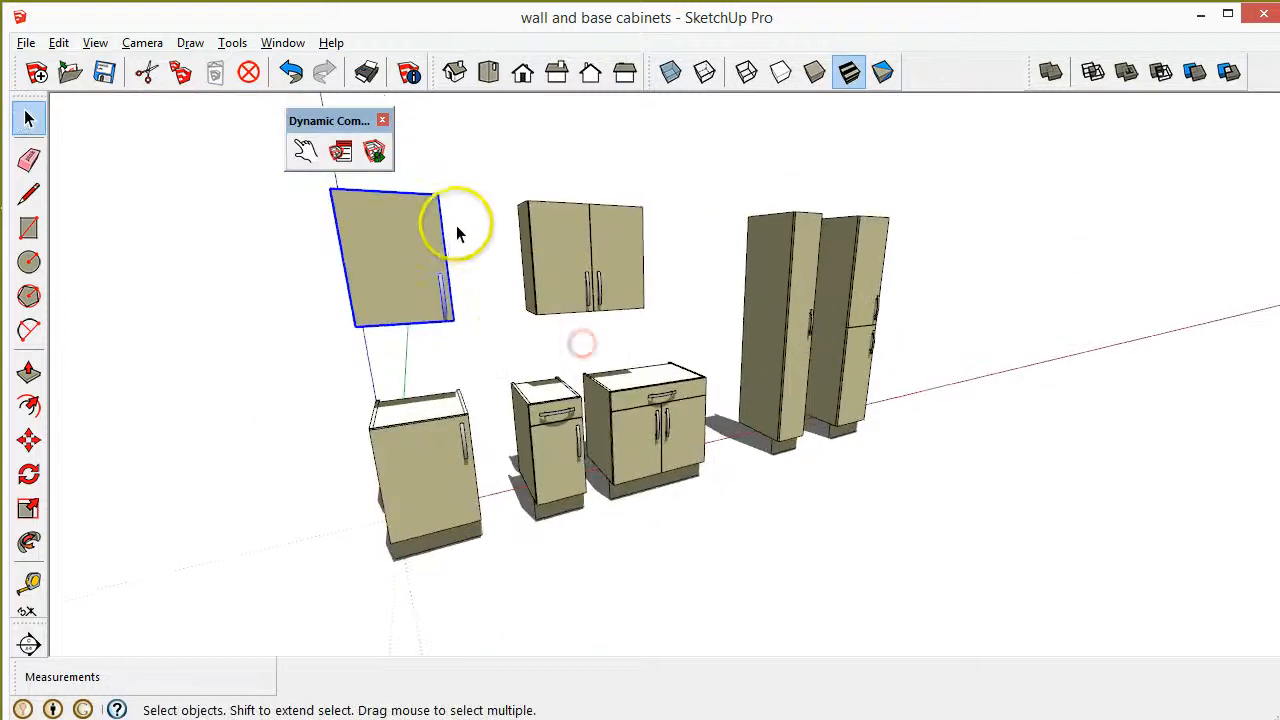
Show the wall cabinet's Component Options, switch to Move, reselect the cabinet and orbit around it
left_click(341, 150)
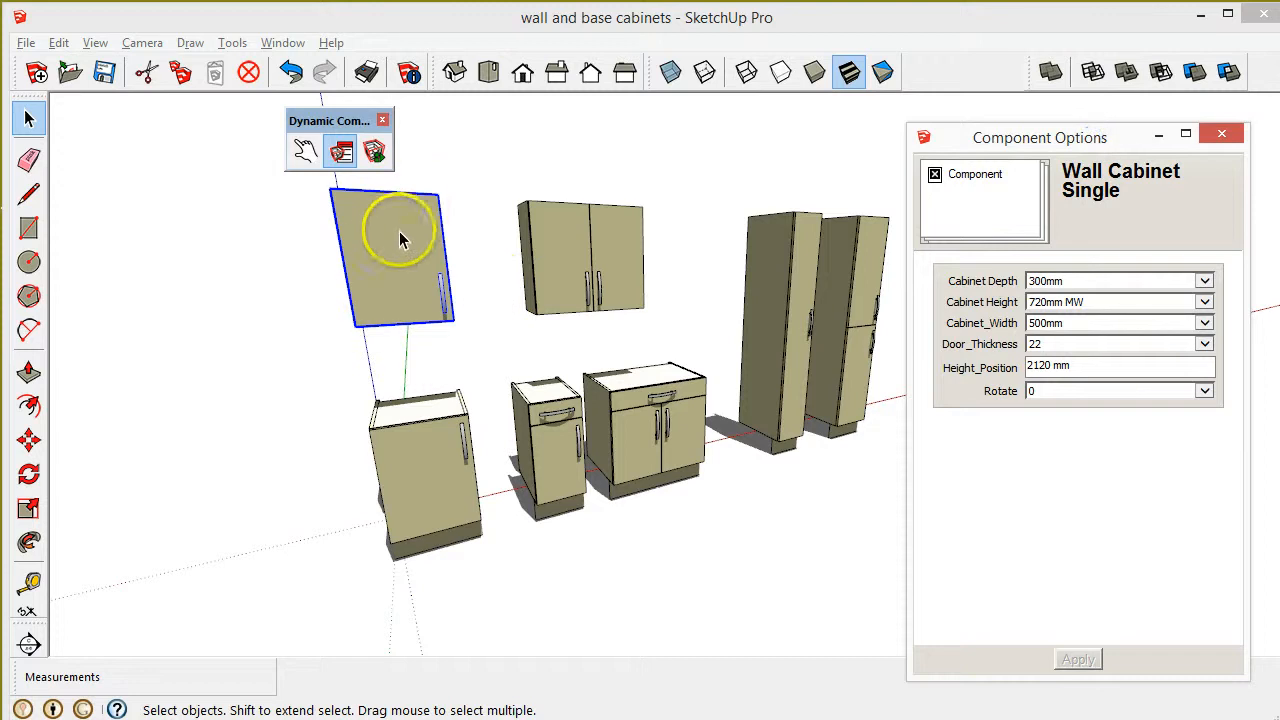
mouse_move(1110, 185)
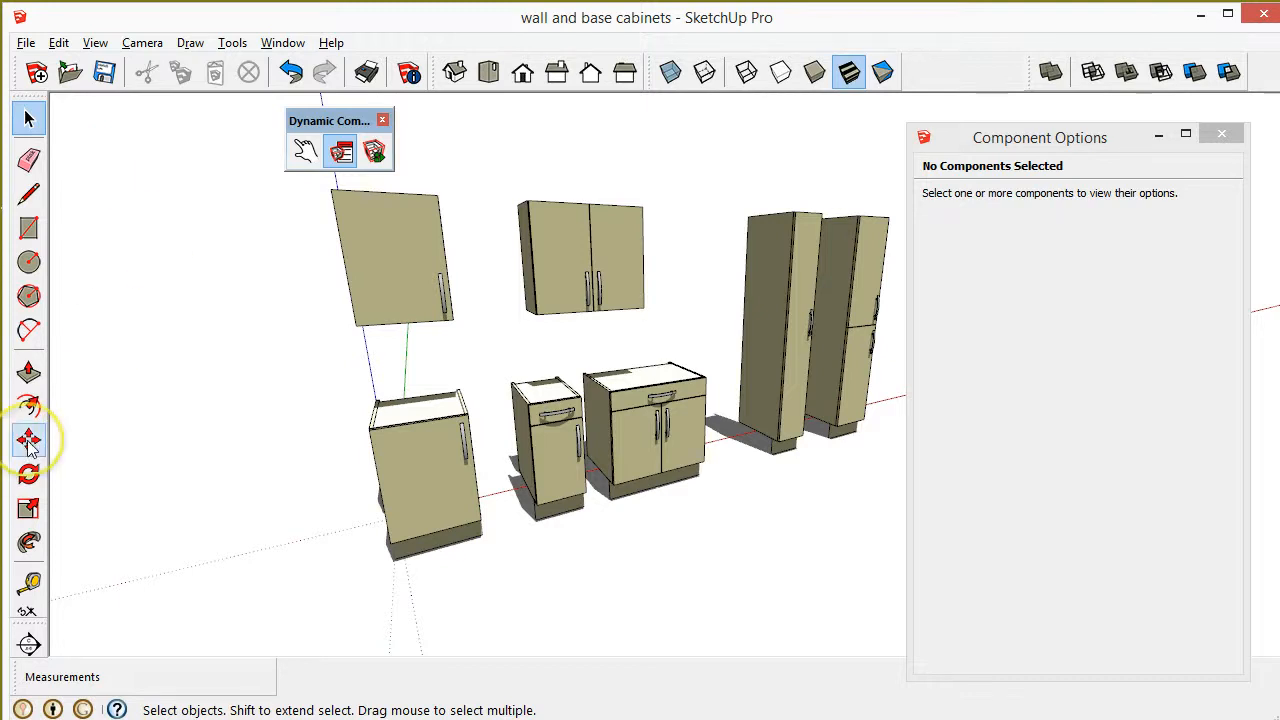
left_click(28, 437)
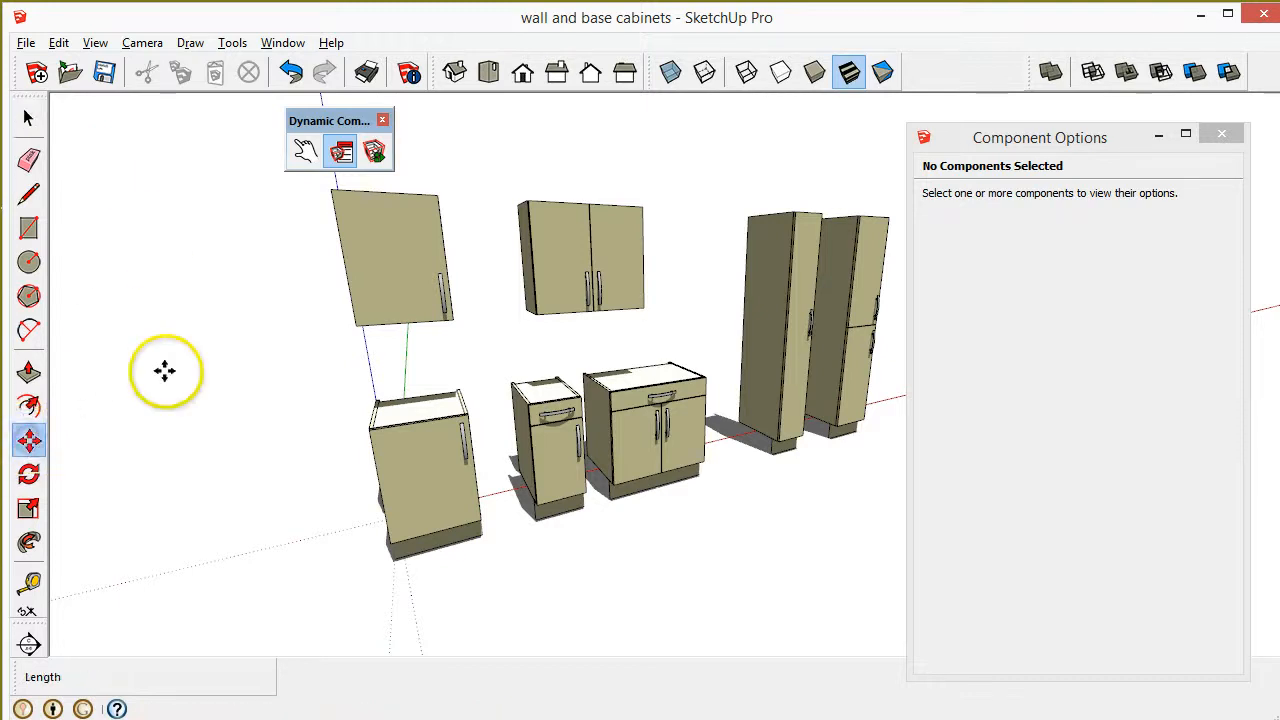
mouse_move(225, 365)
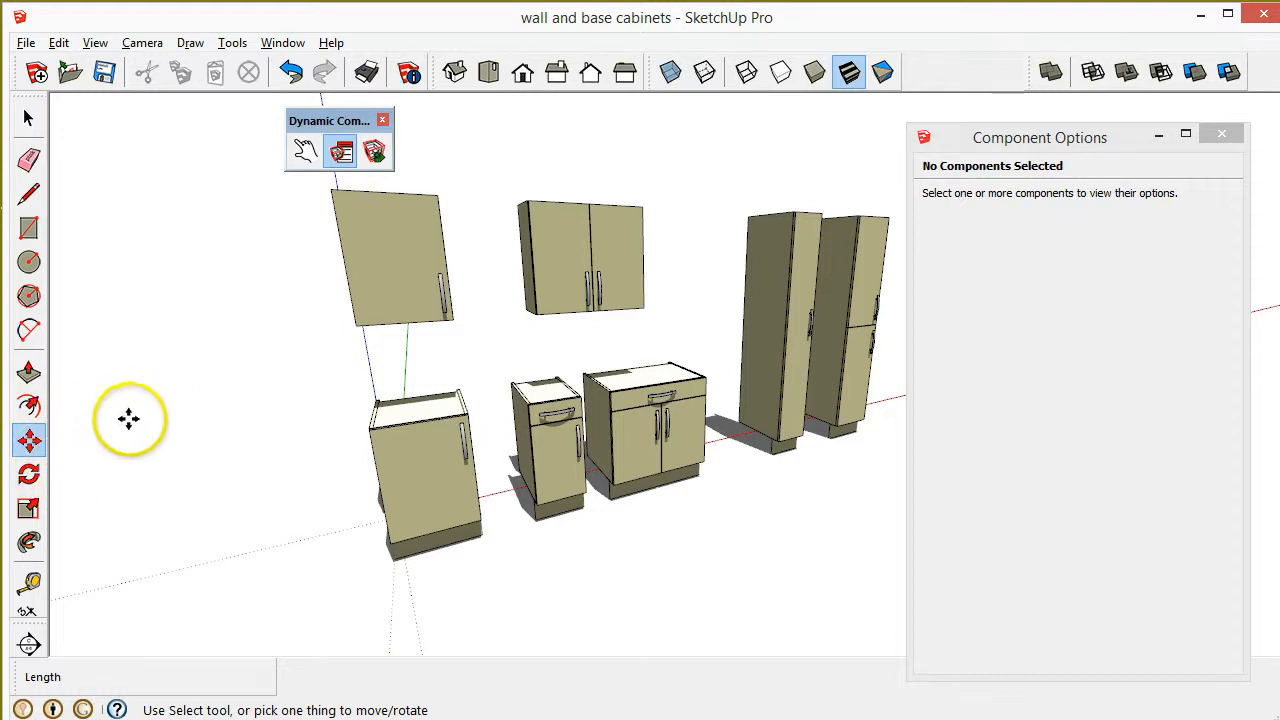
left_click(24, 120)
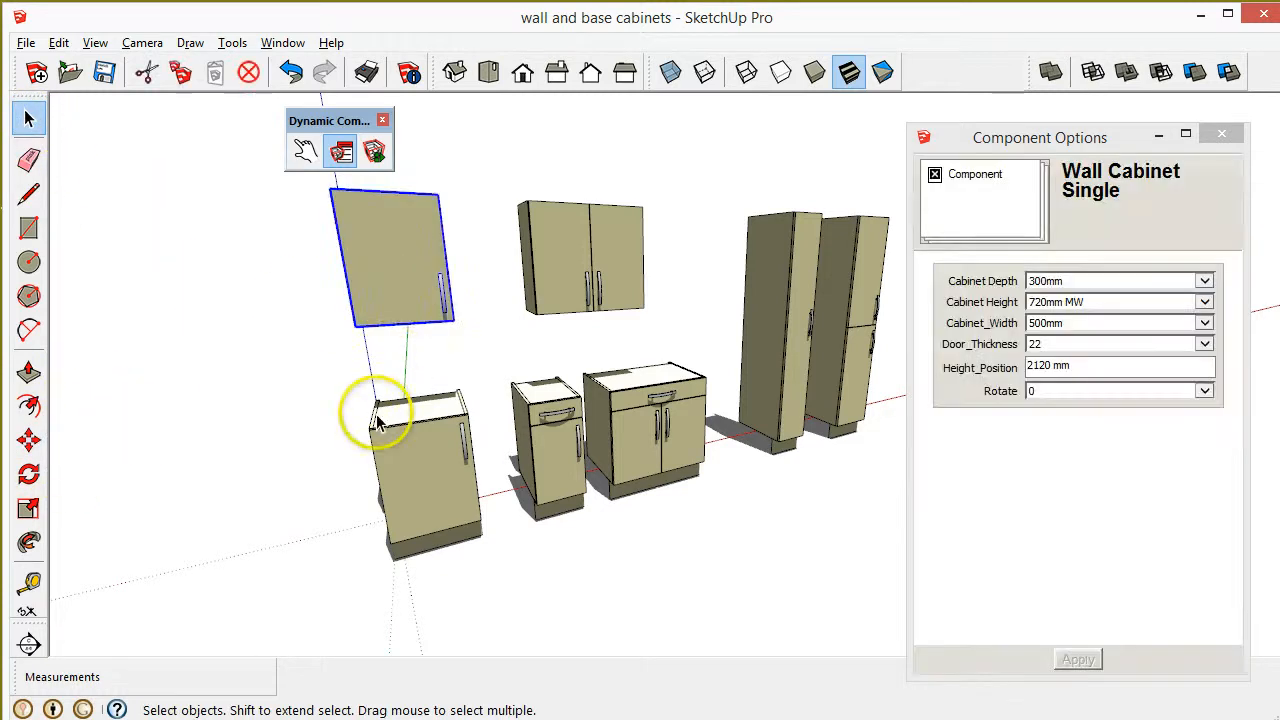
left_click_drag(380, 415, 320, 280)
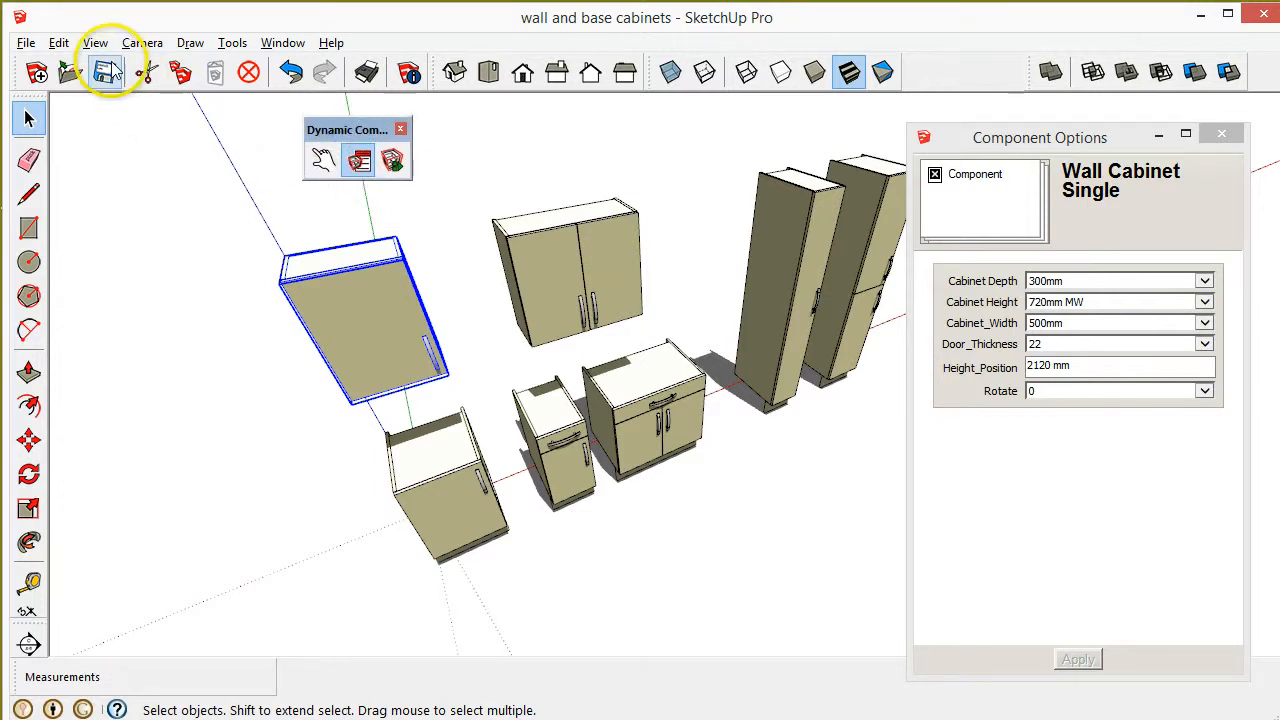
Toggle the Dynamic Components toolbar off and on in View > Toolbars so it docks
left_click(95, 42)
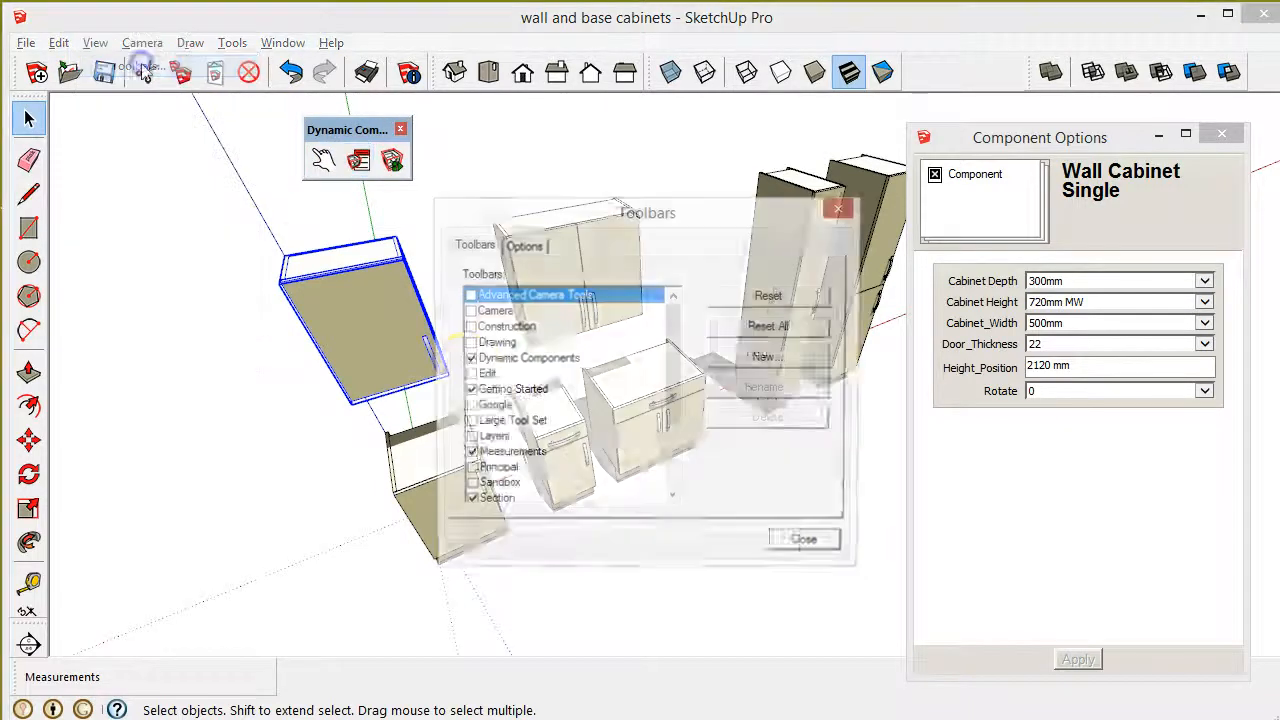
left_click(468, 358)
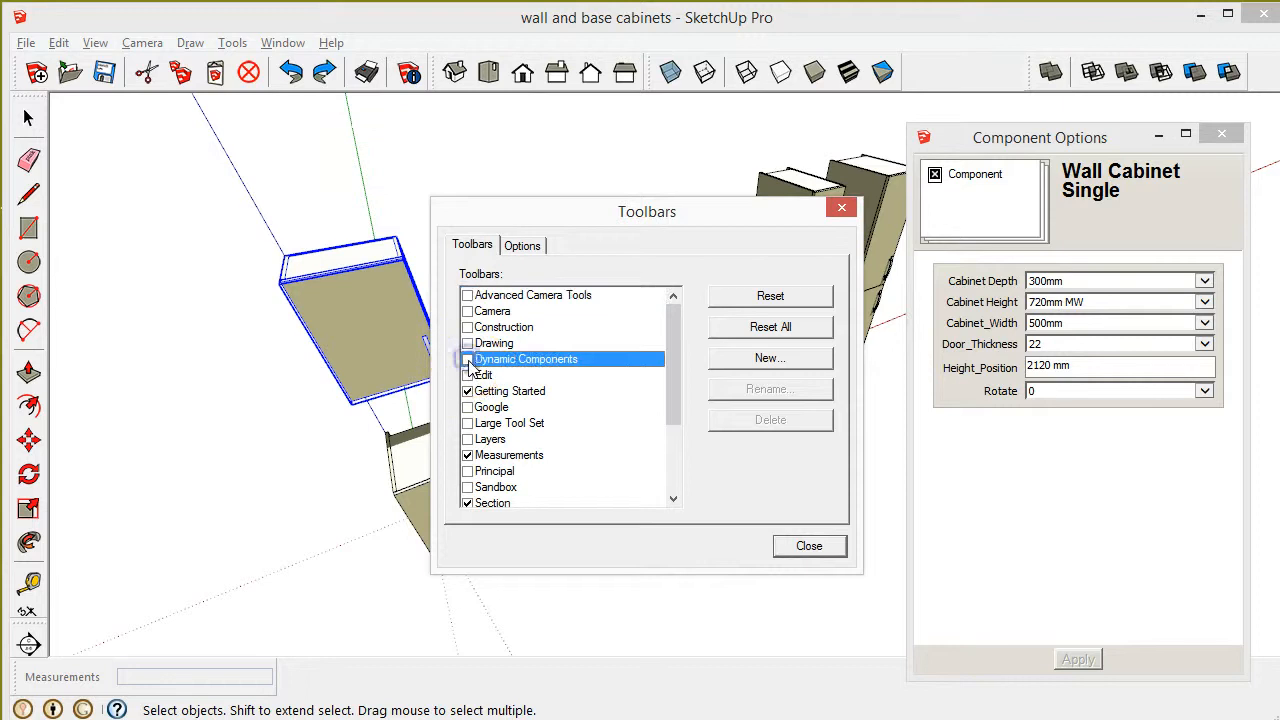
left_click(467, 359)
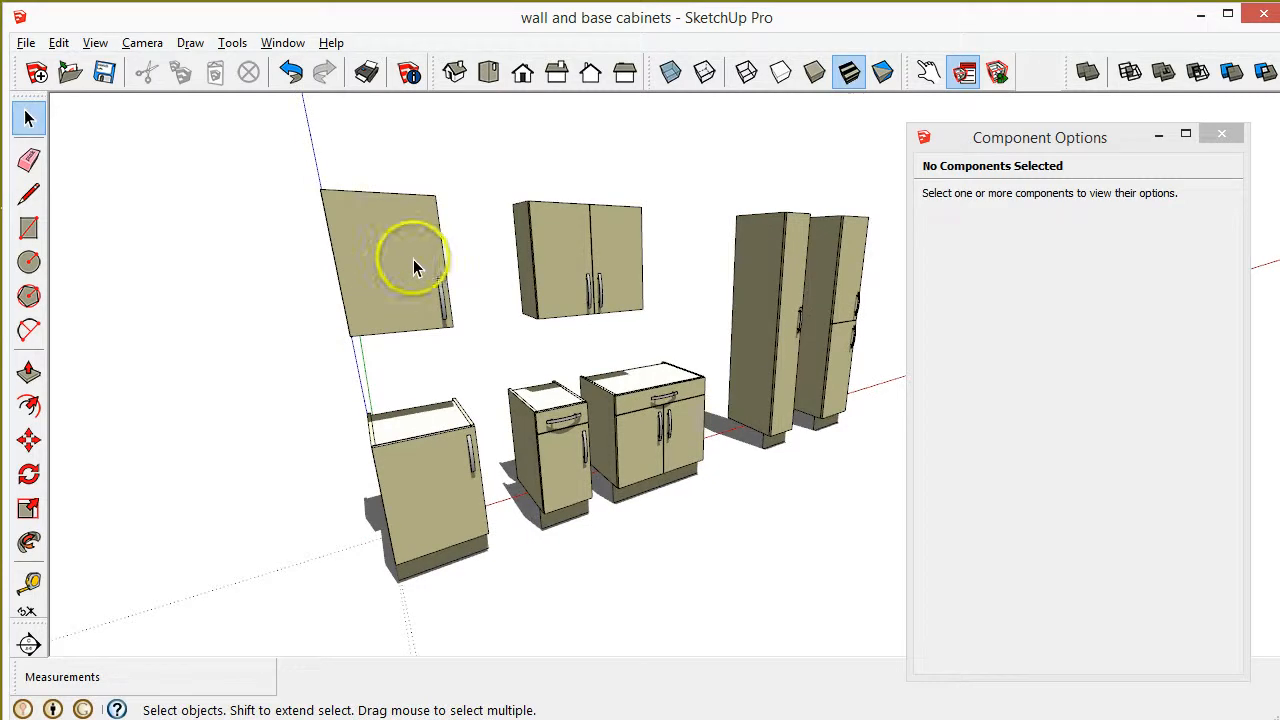
Apply a 350mm depth to the wall cabinet, undo it, and list the cabinet height choices
left_click(415, 265)
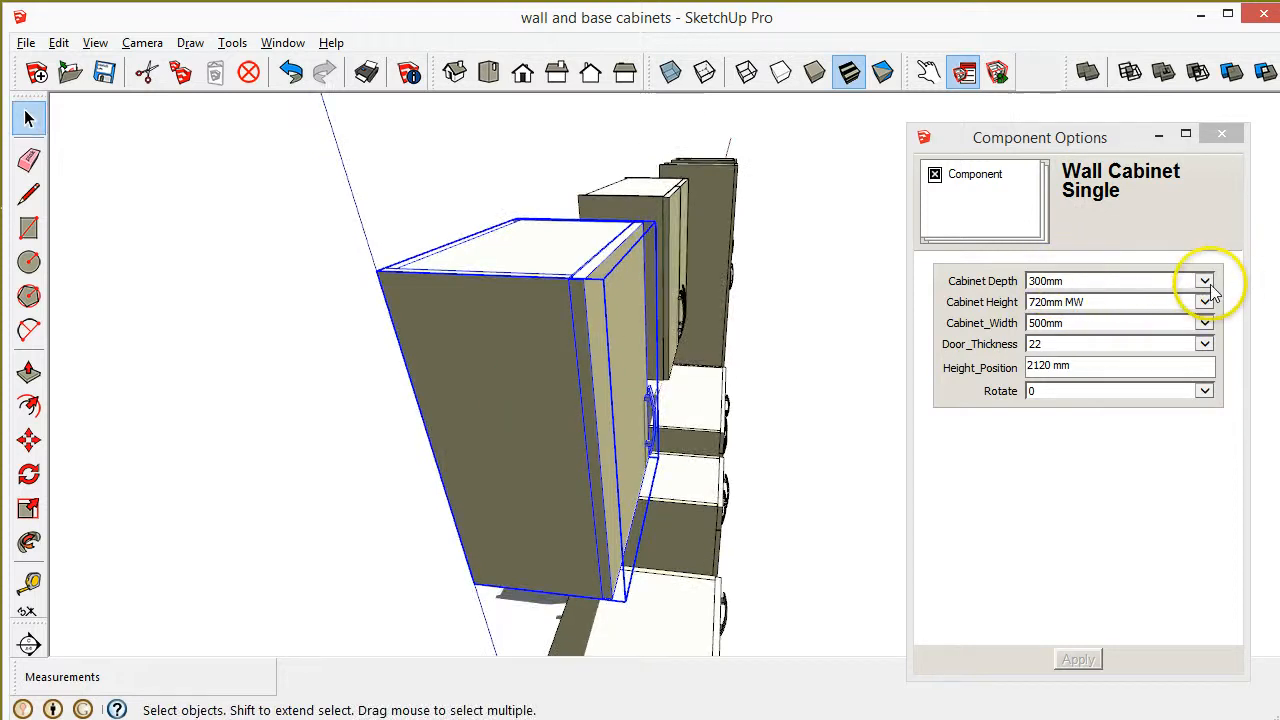
left_click(1206, 281)
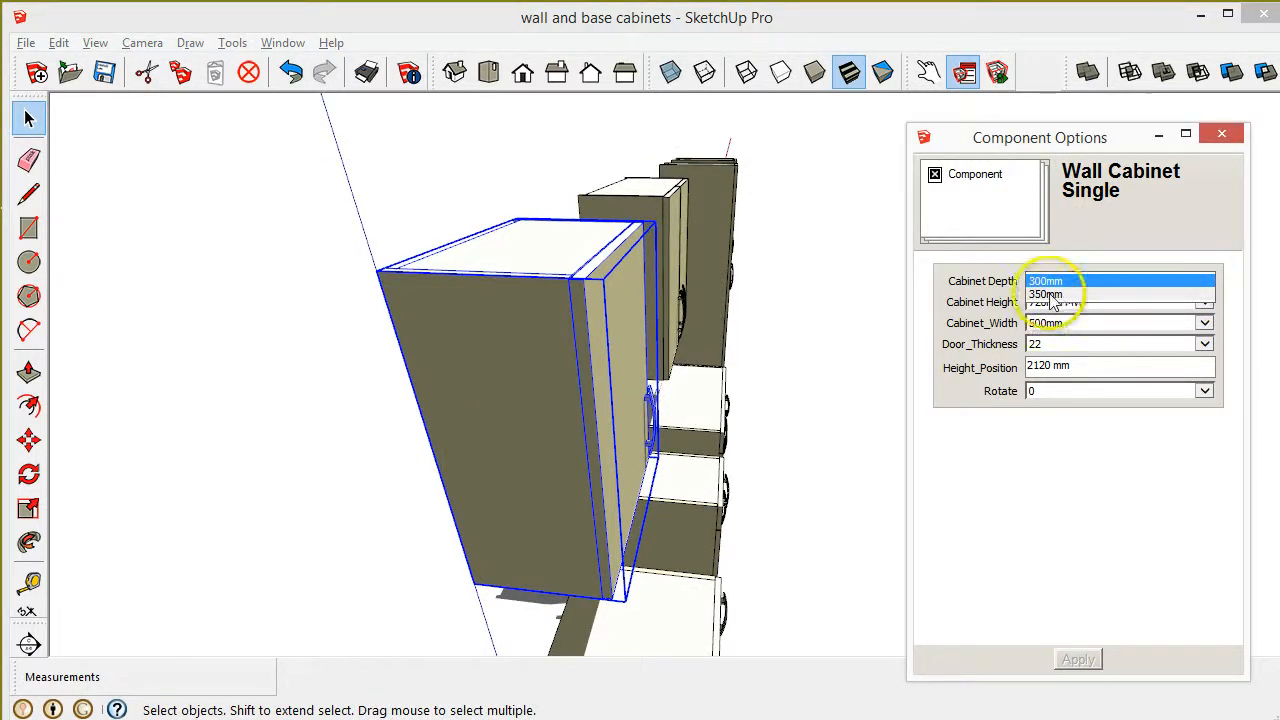
left_click(1052, 293)
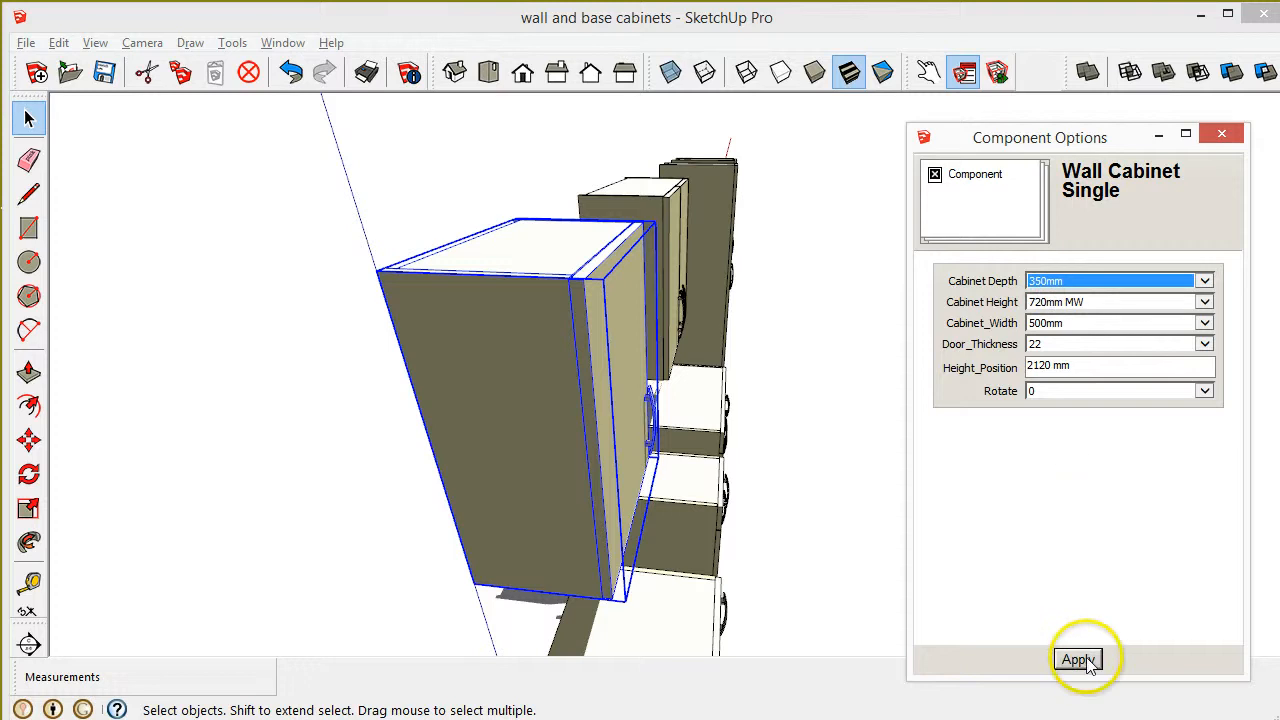
left_click(1078, 658)
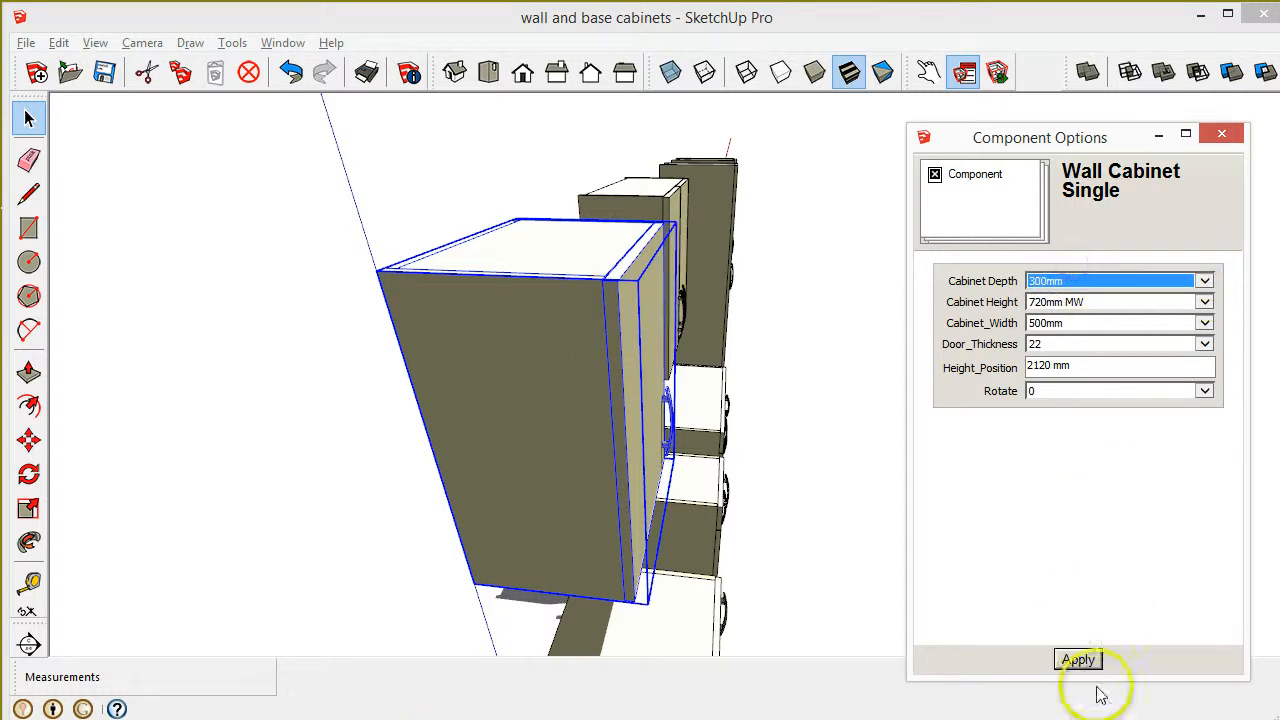
left_click(1077, 659)
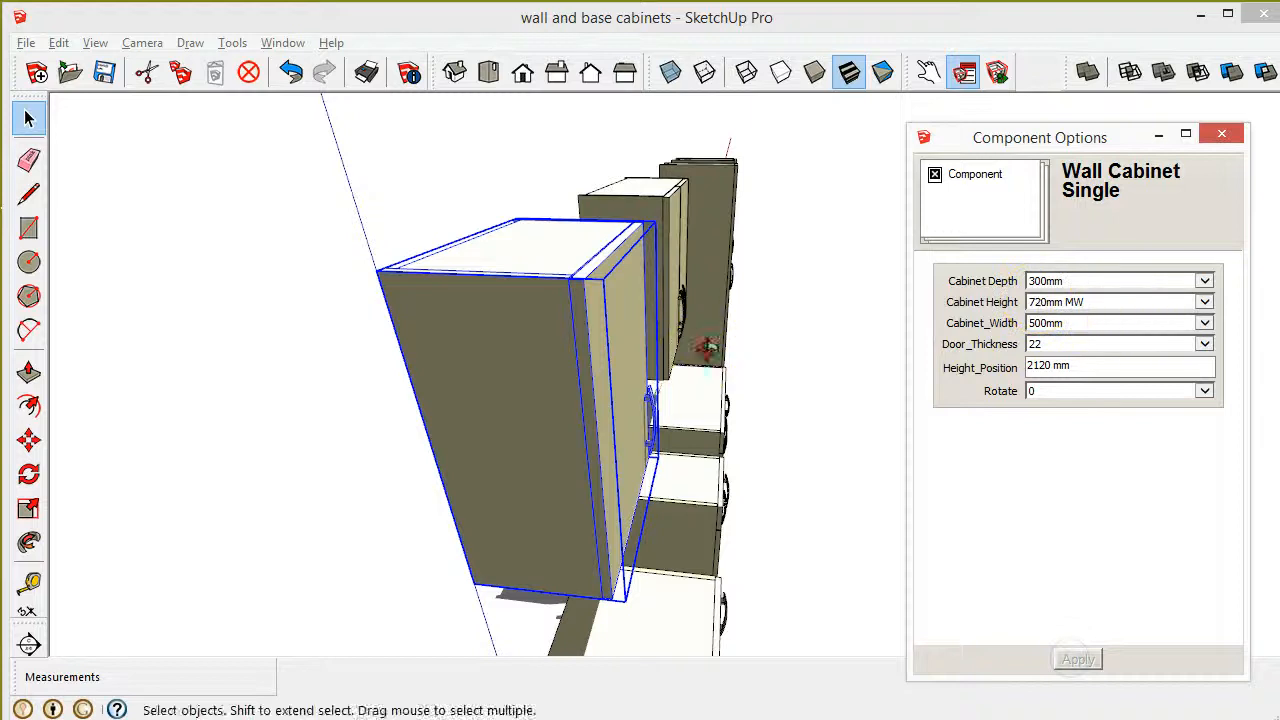
left_click(1204, 301)
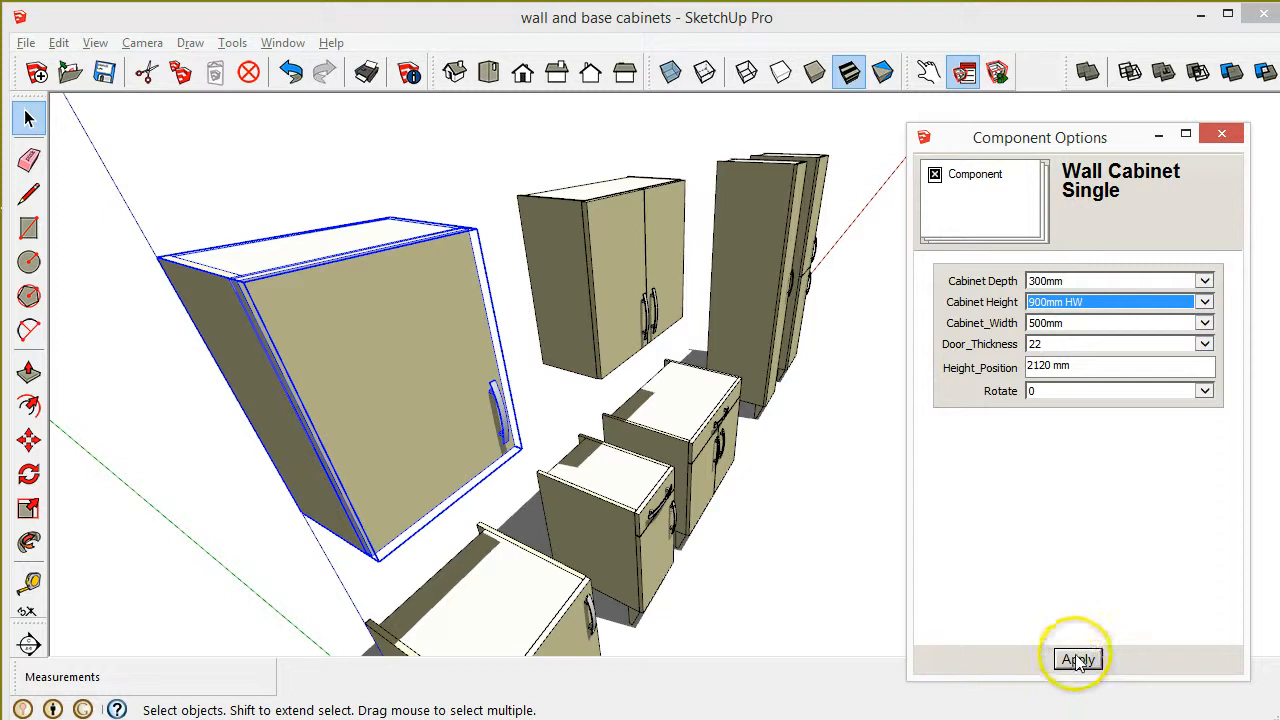
Apply the 900mm HW height and set the cabinet width to 600mm
left_click(1076, 656)
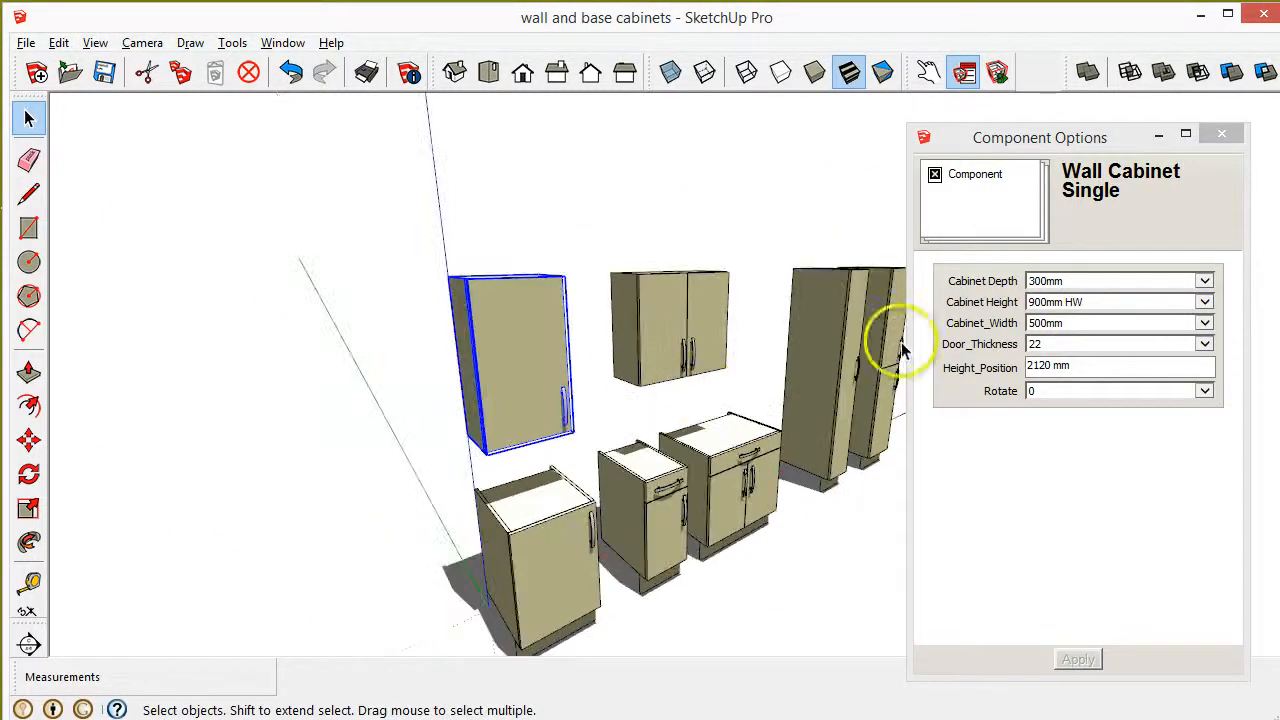
mouse_move(1222, 327)
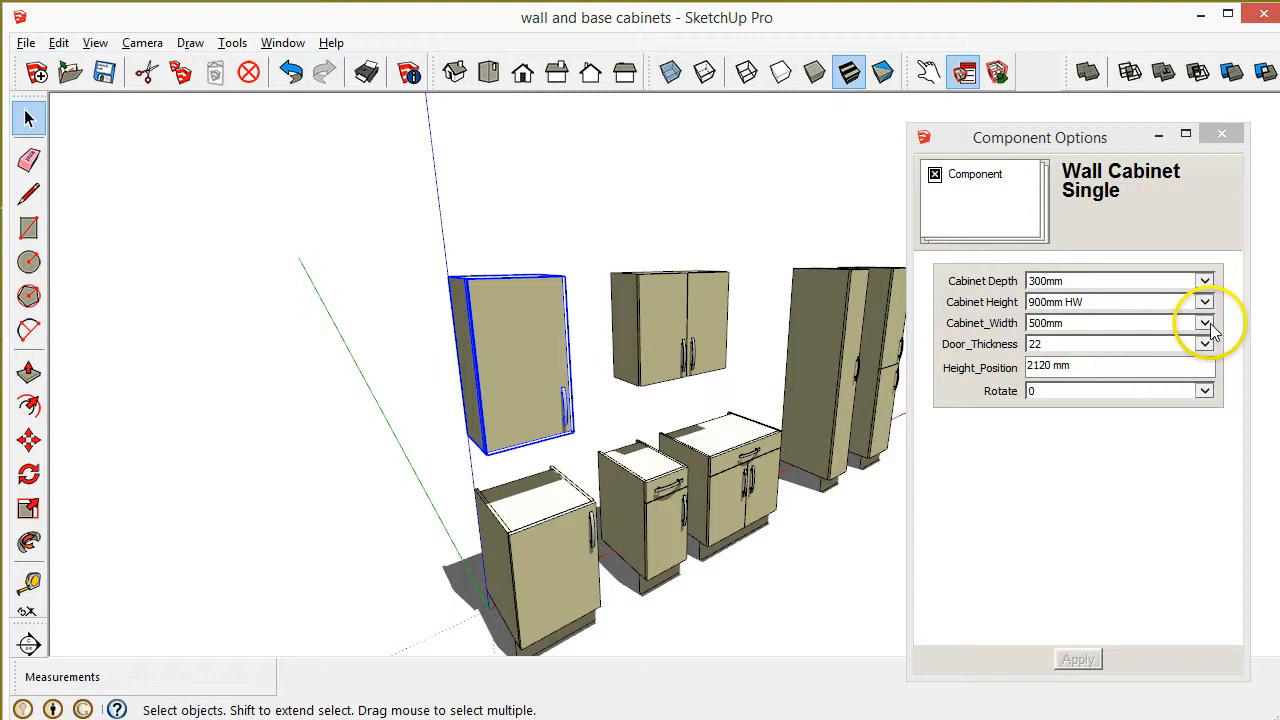
left_click(1202, 322)
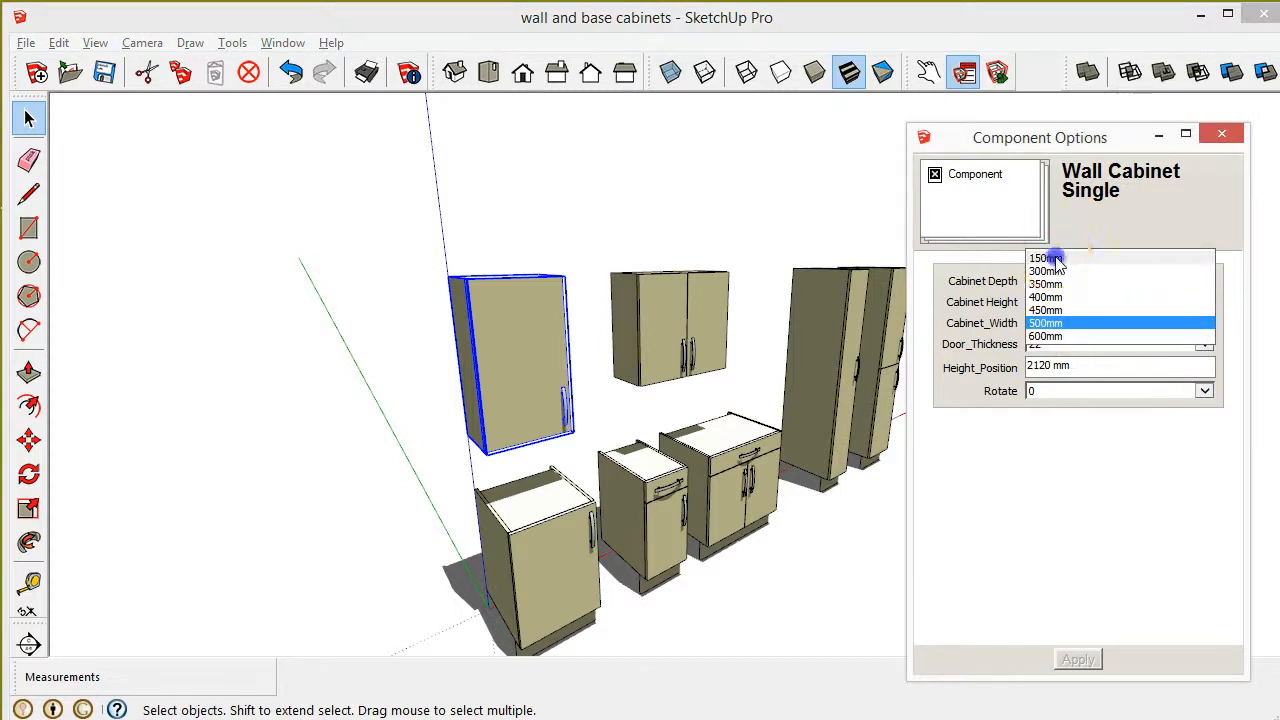
left_click(1043, 258)
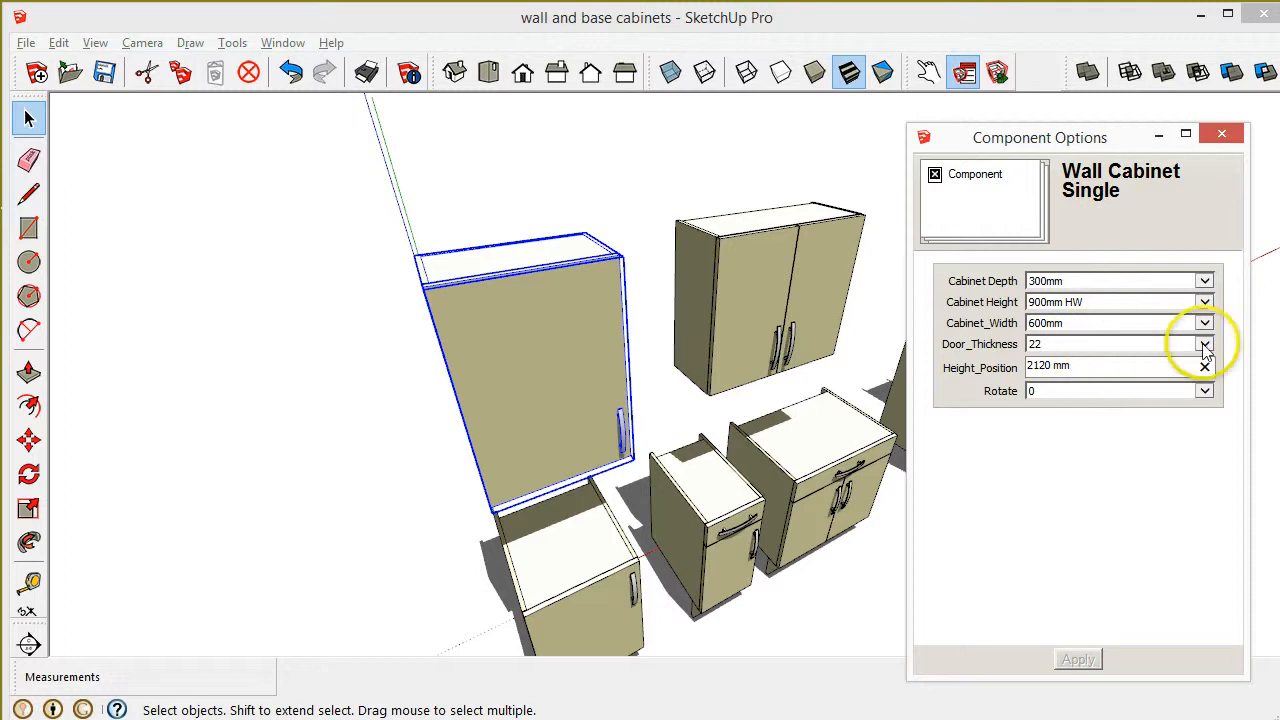
Choose 22 from the door thickness choices of 18, 21.5 and 22
left_click(1110, 343)
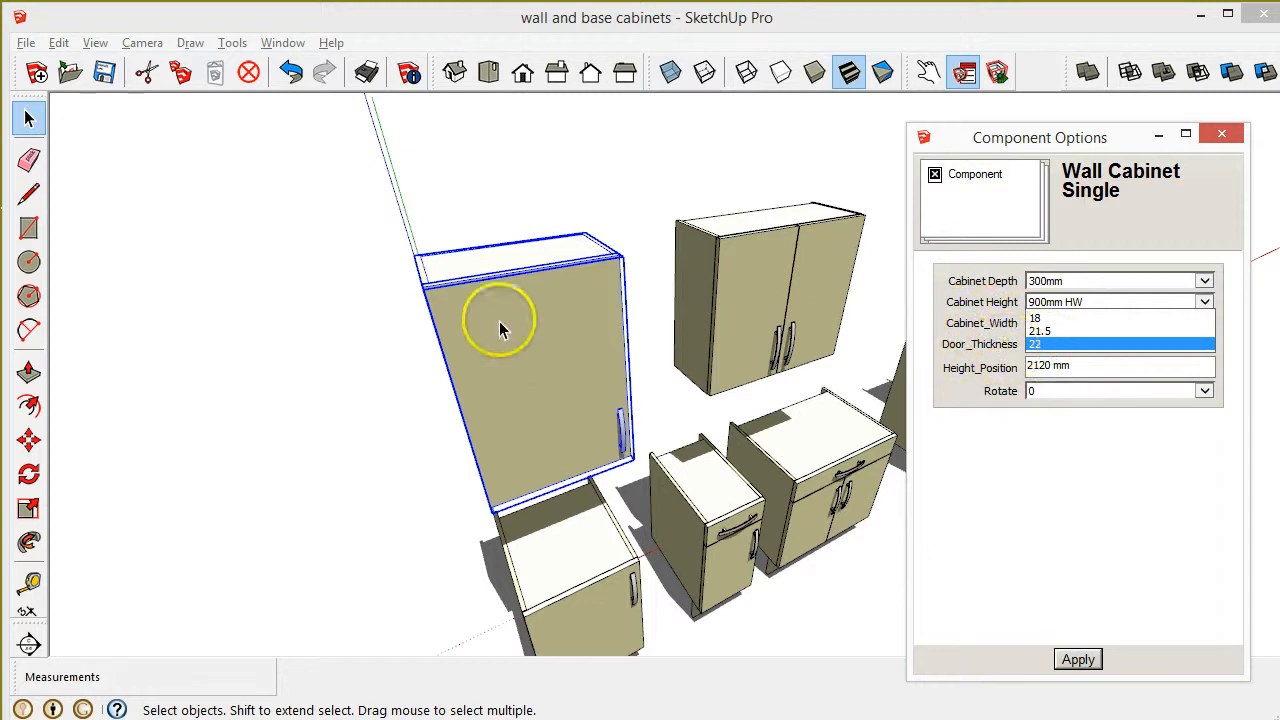
mouse_move(470, 375)
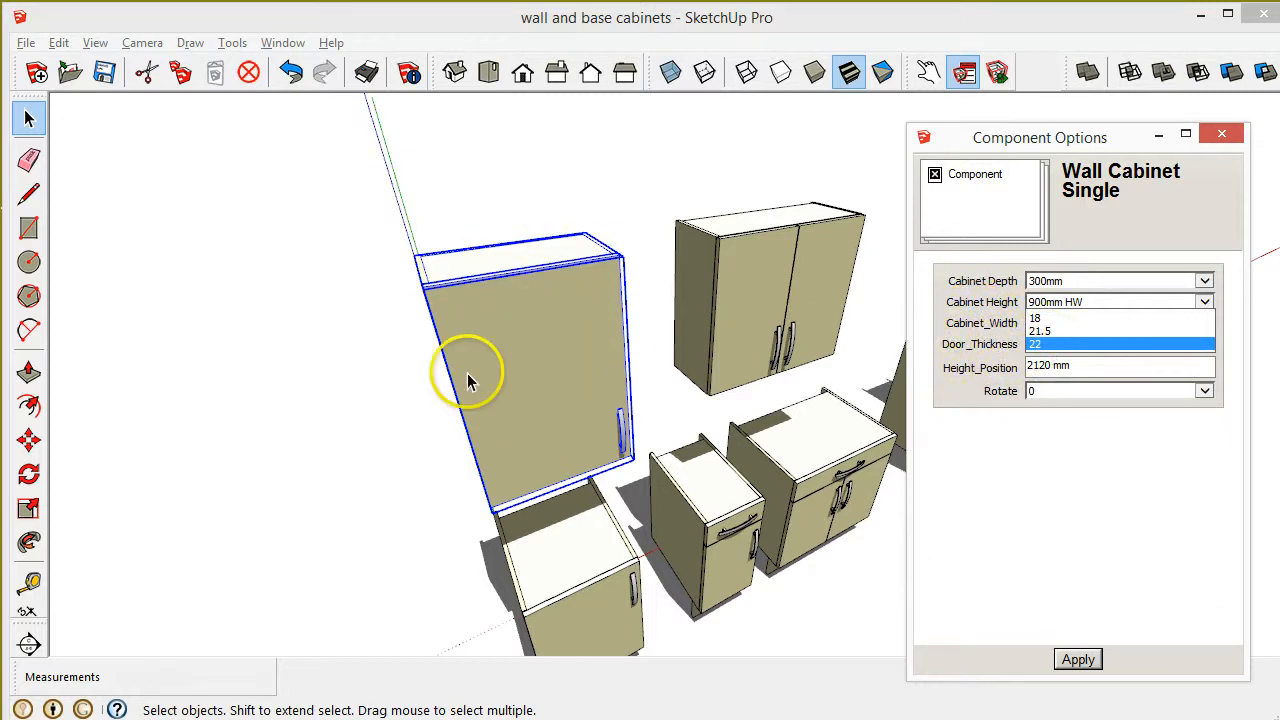
mouse_move(512, 460)
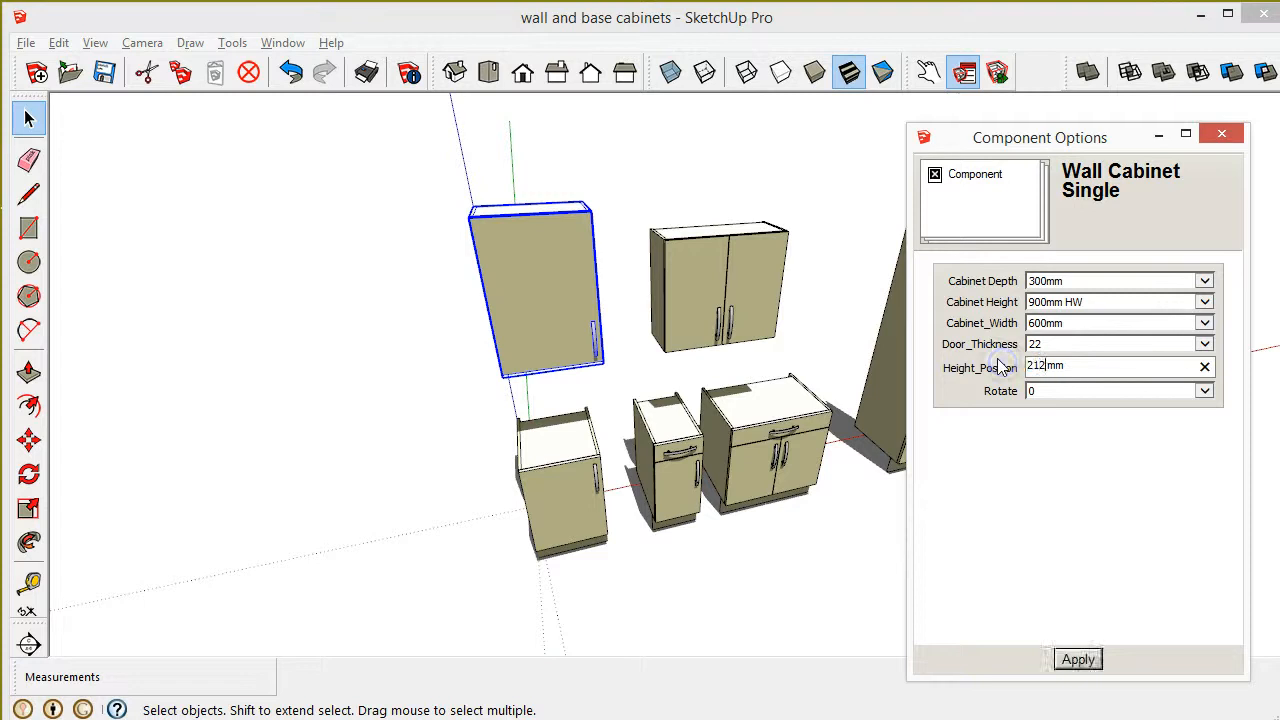
Apply a 45-degree rotation with the height position at 2120 mm
left_click(1077, 659)
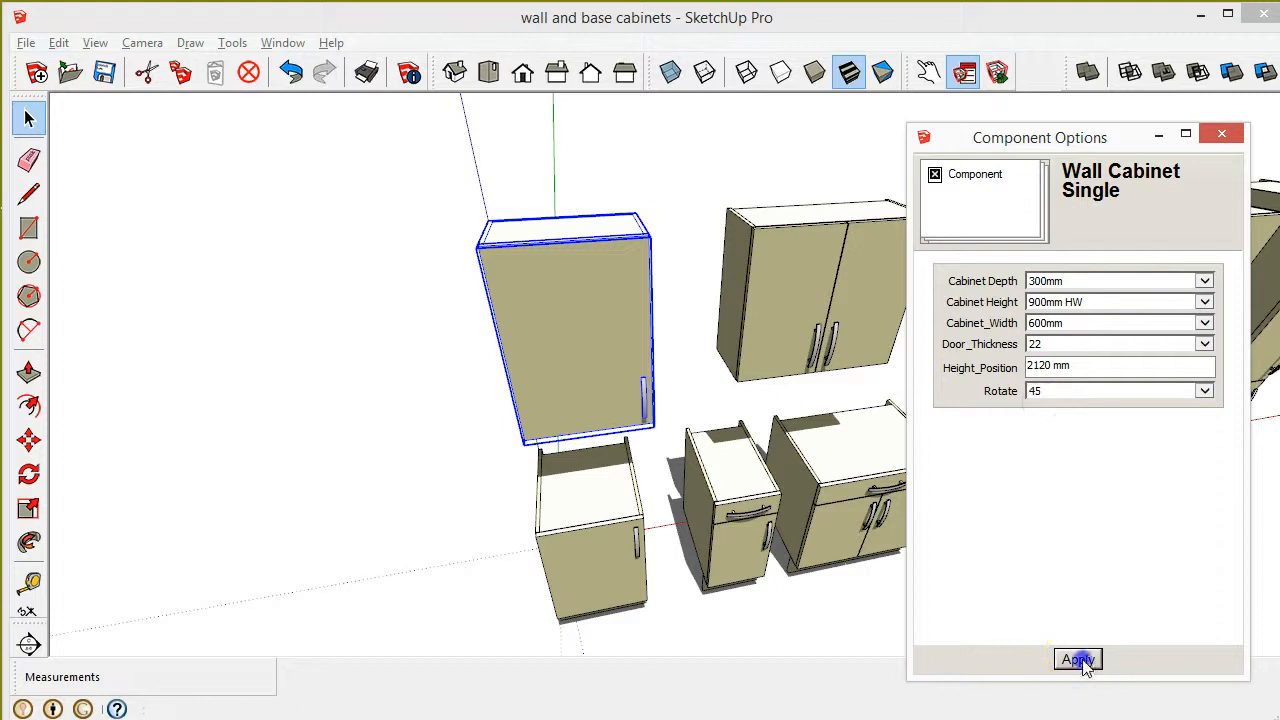
left_click(1077, 659)
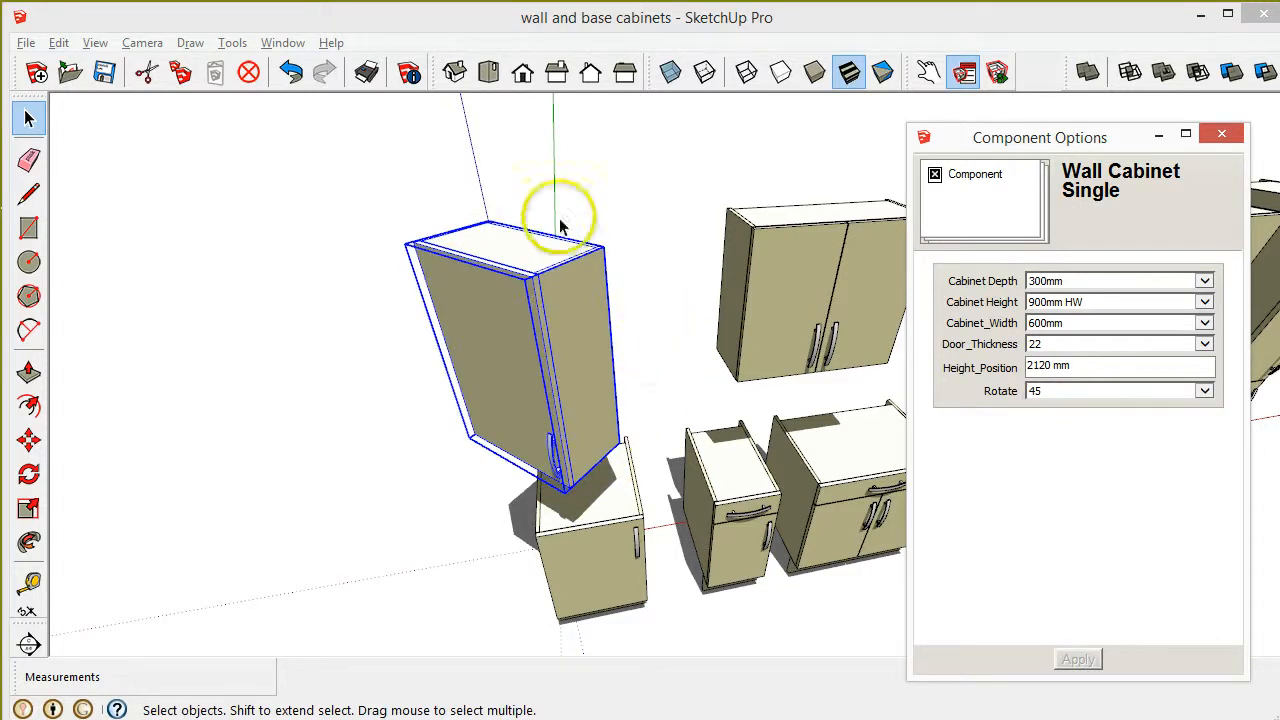
mouse_move(490, 375)
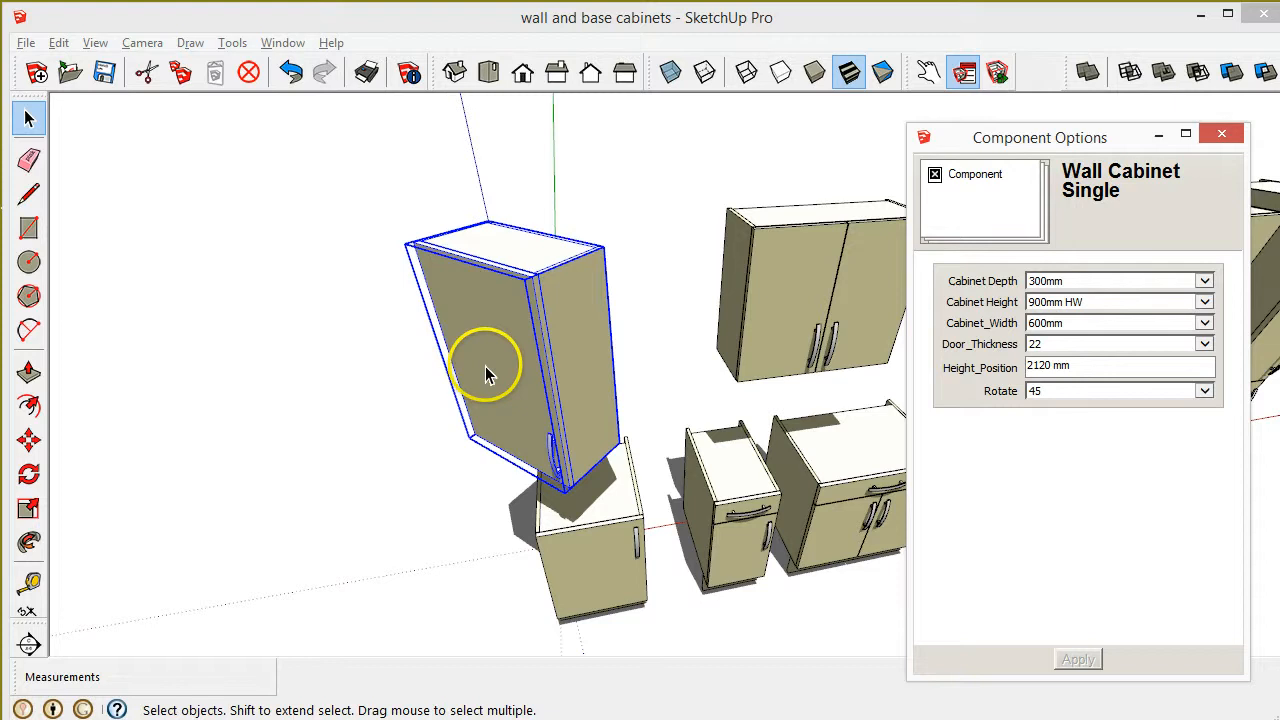
mouse_move(623, 232)
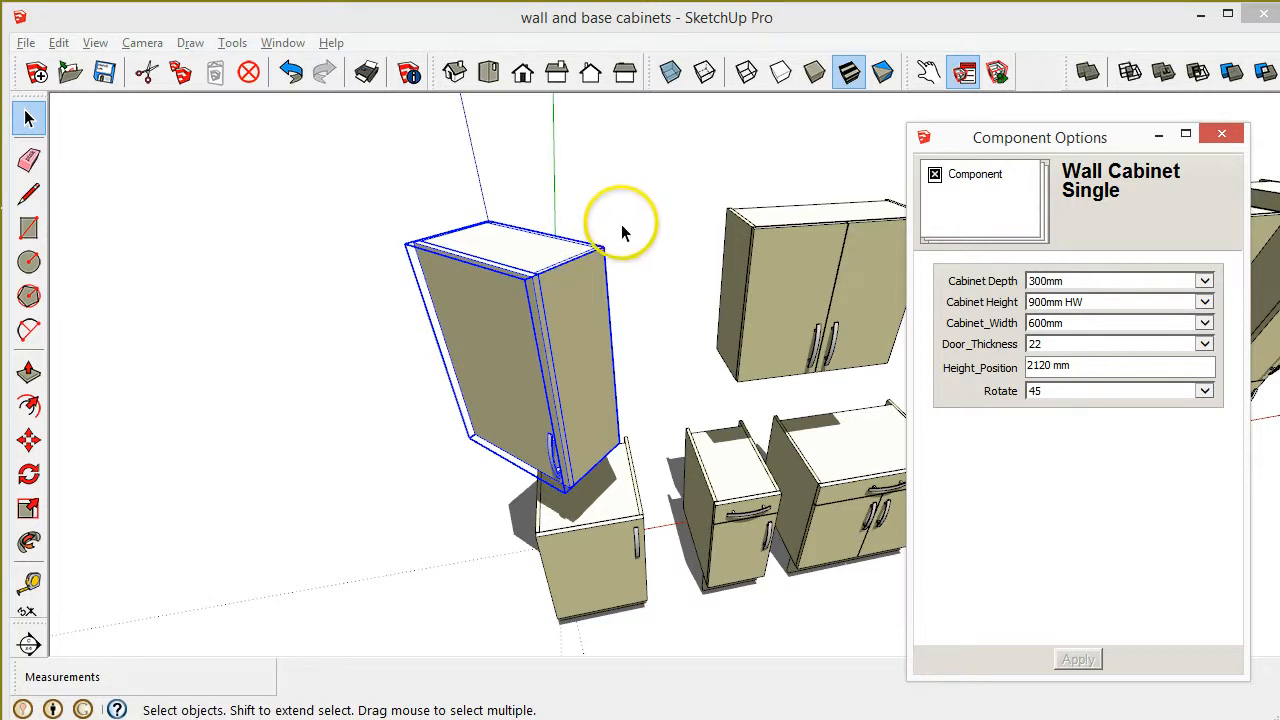
mouse_move(500, 263)
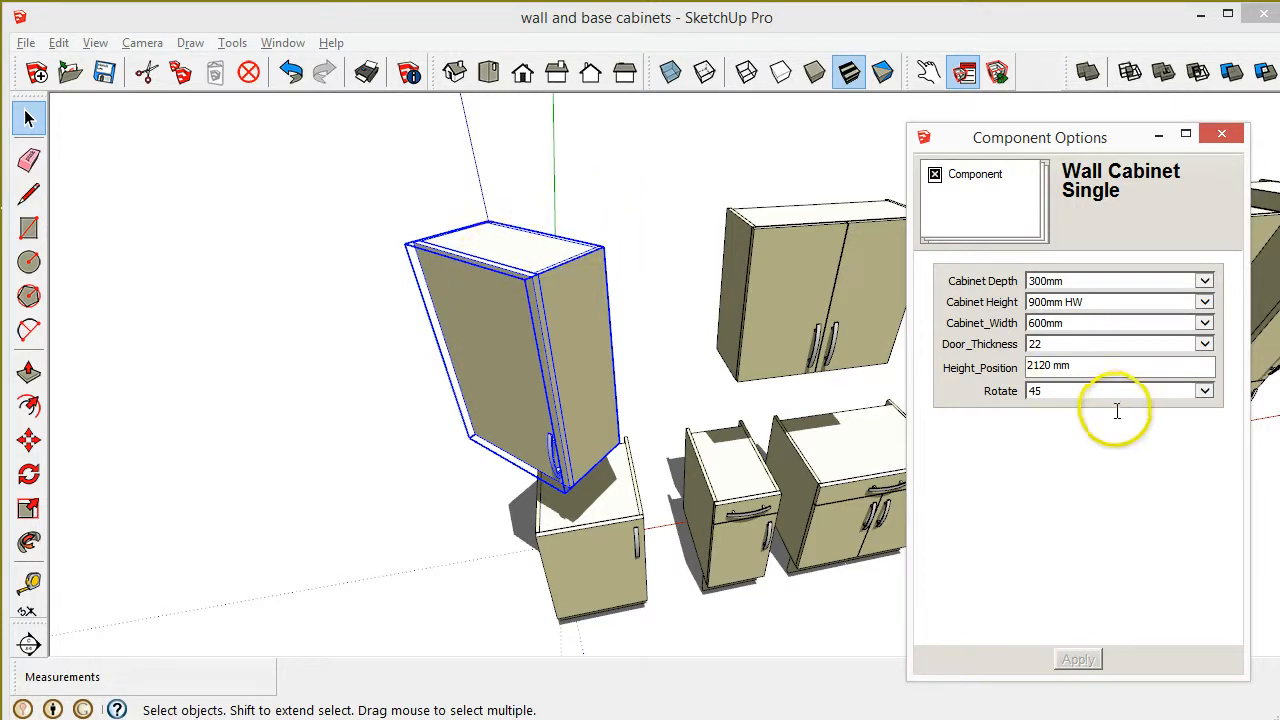
Set the wall cabinet's rotation back to 0
left_click(1202, 391)
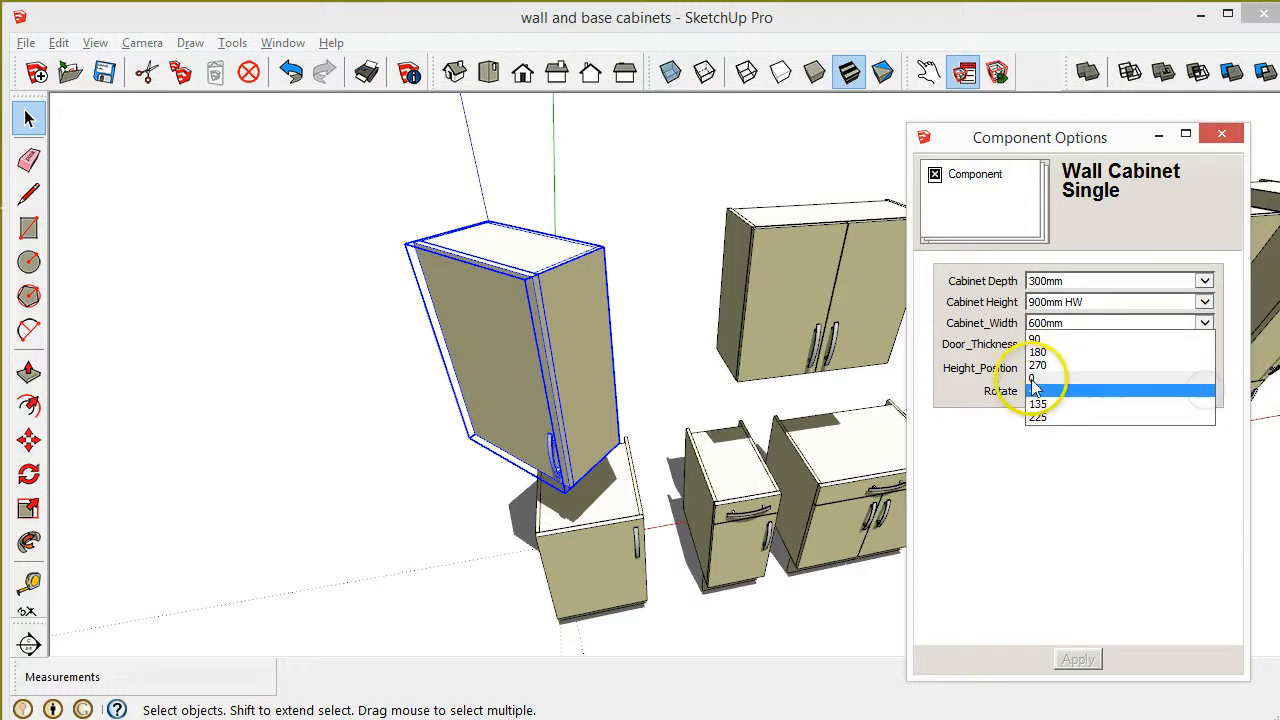
left_click(1036, 381)
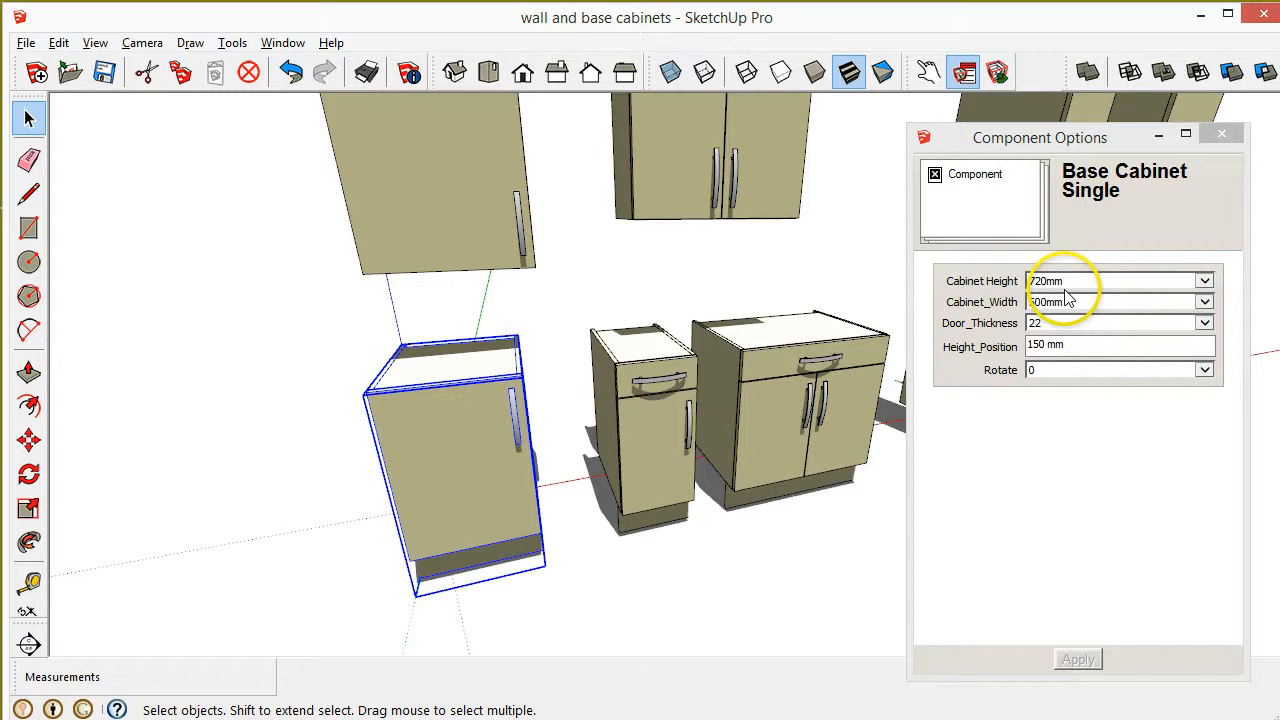
Try 360mm and 575mm base cabinet heights, then set it back to 720mm
left_click(1204, 280)
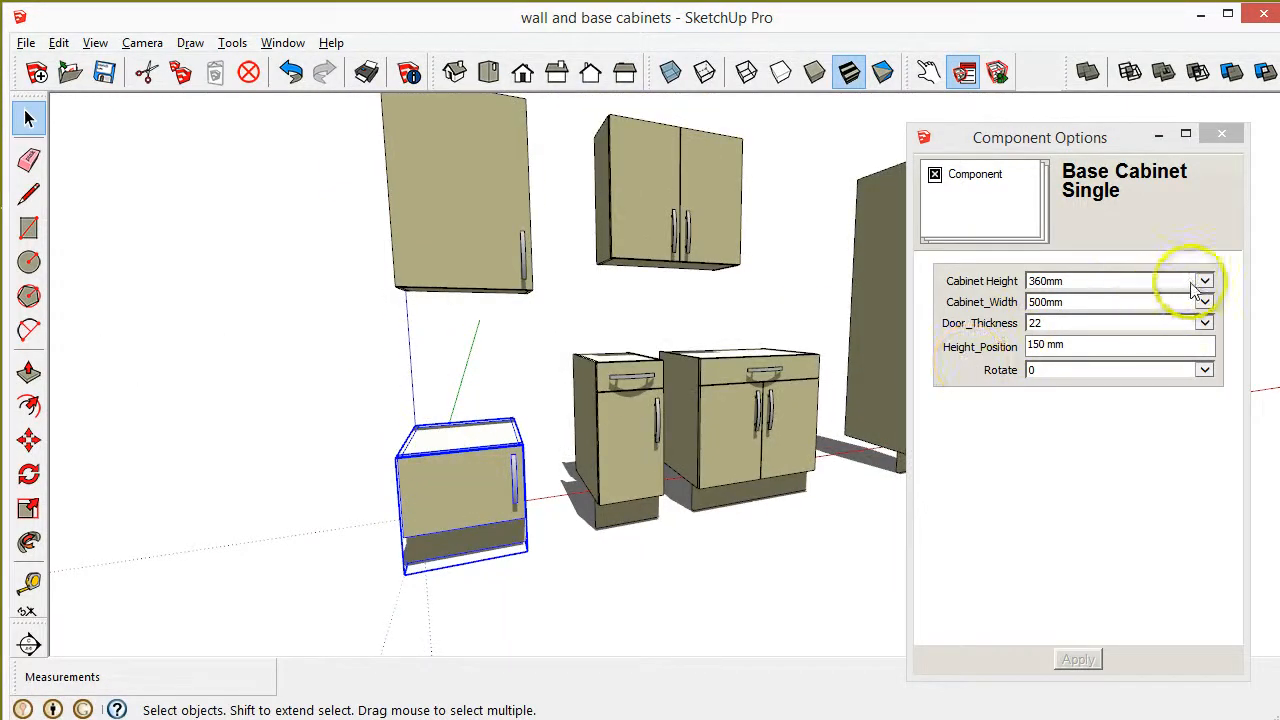
left_click(1205, 281)
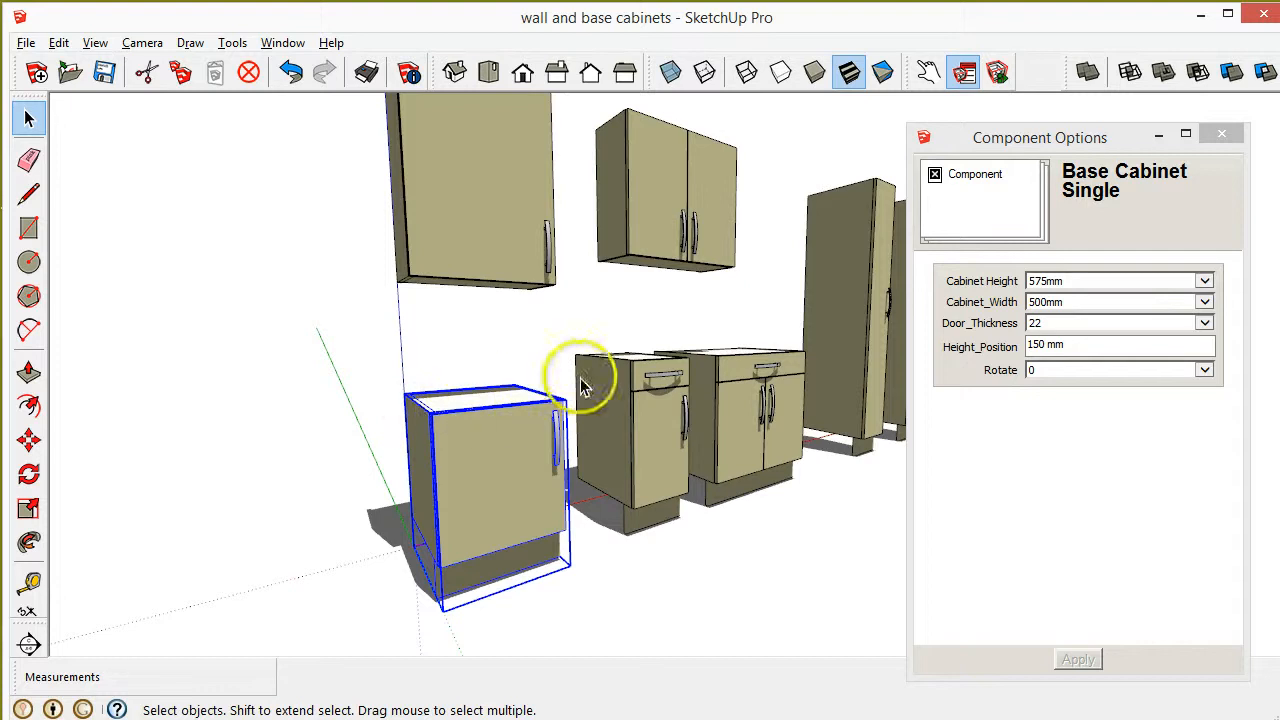
left_click(1207, 281)
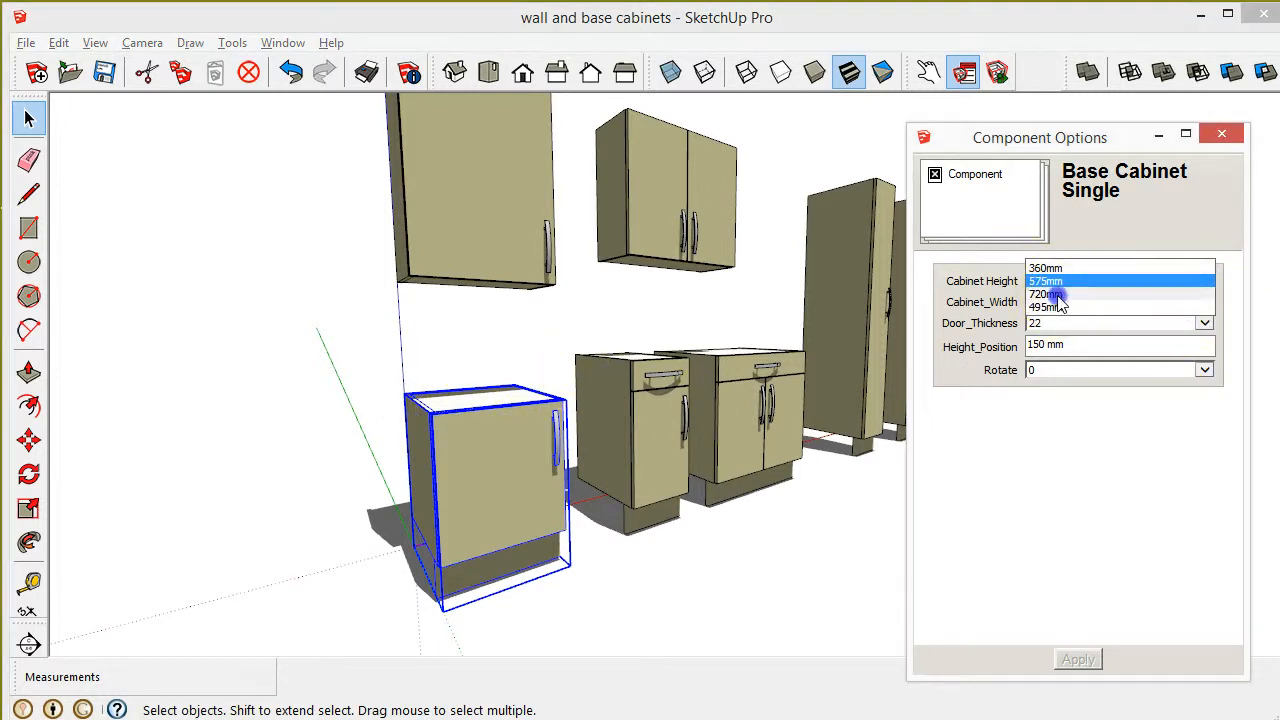
left_click(1047, 294)
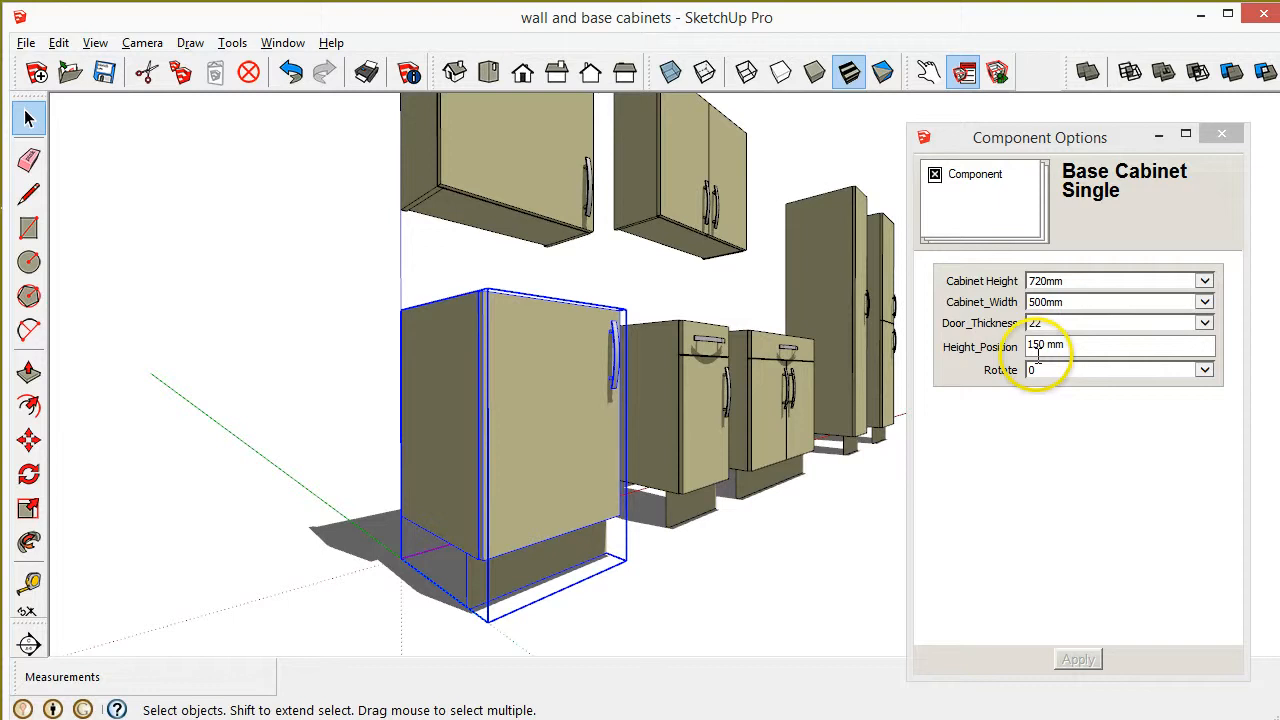
Raise the base cabinet's height position to 300 mm, inspect it from the side, then enter 150
left_click(1040, 346)
type("300")
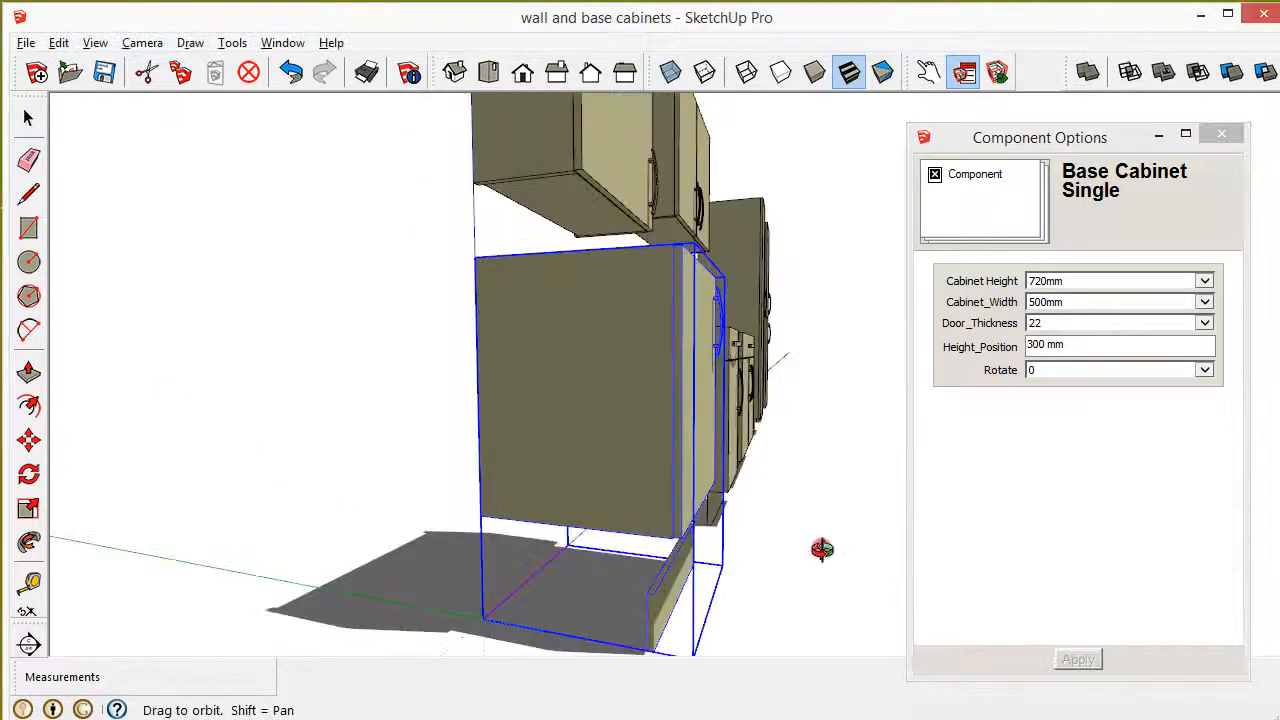
left_click_drag(822, 548, 505, 655)
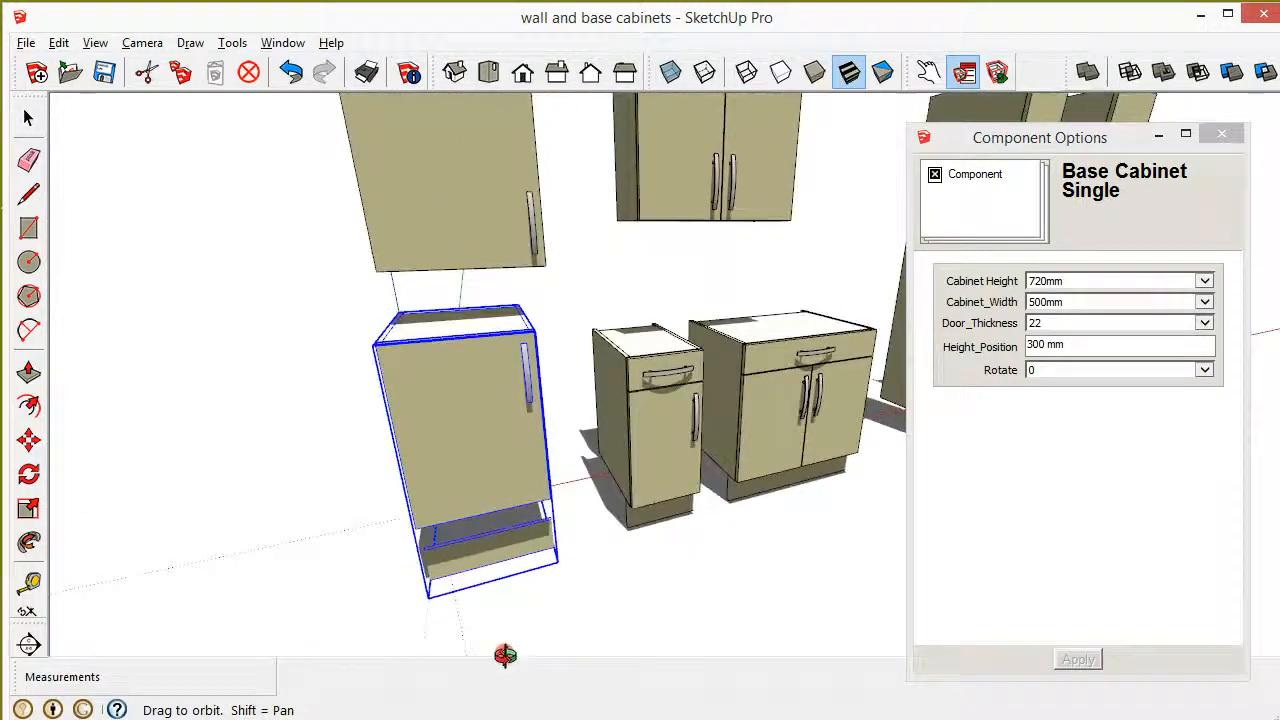
left_click_drag(505, 655, 687, 555)
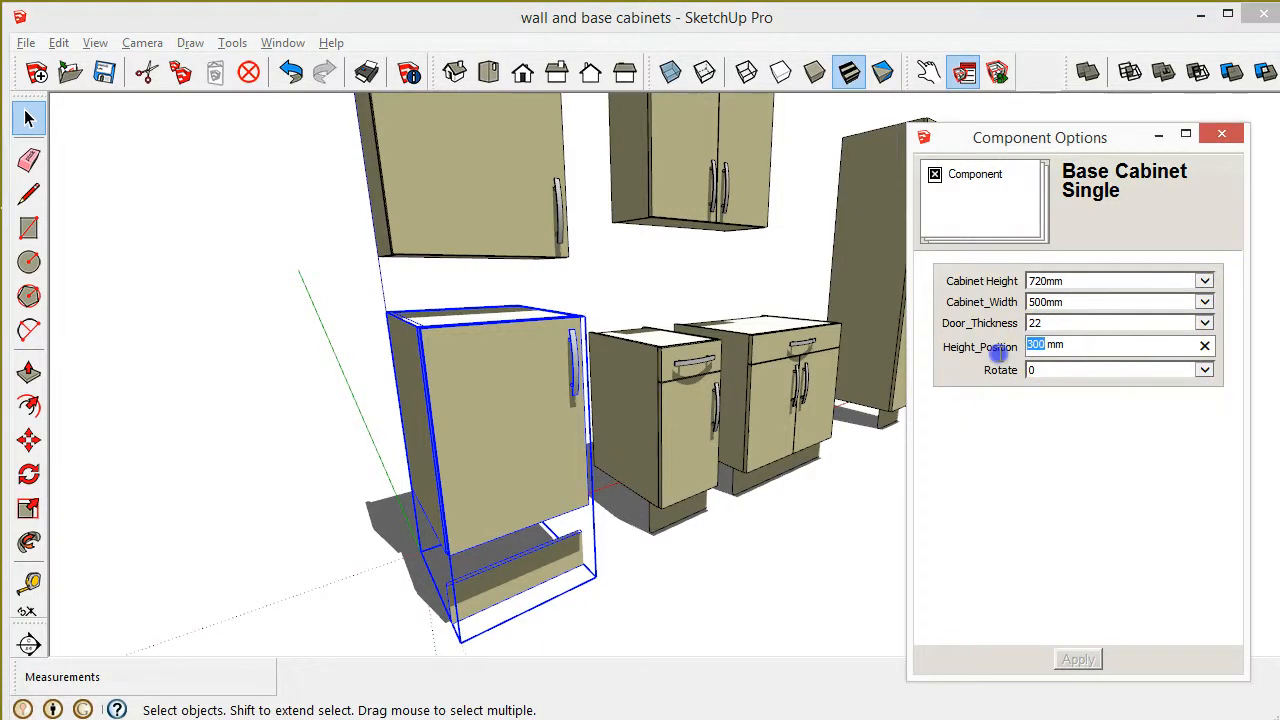
type("150")
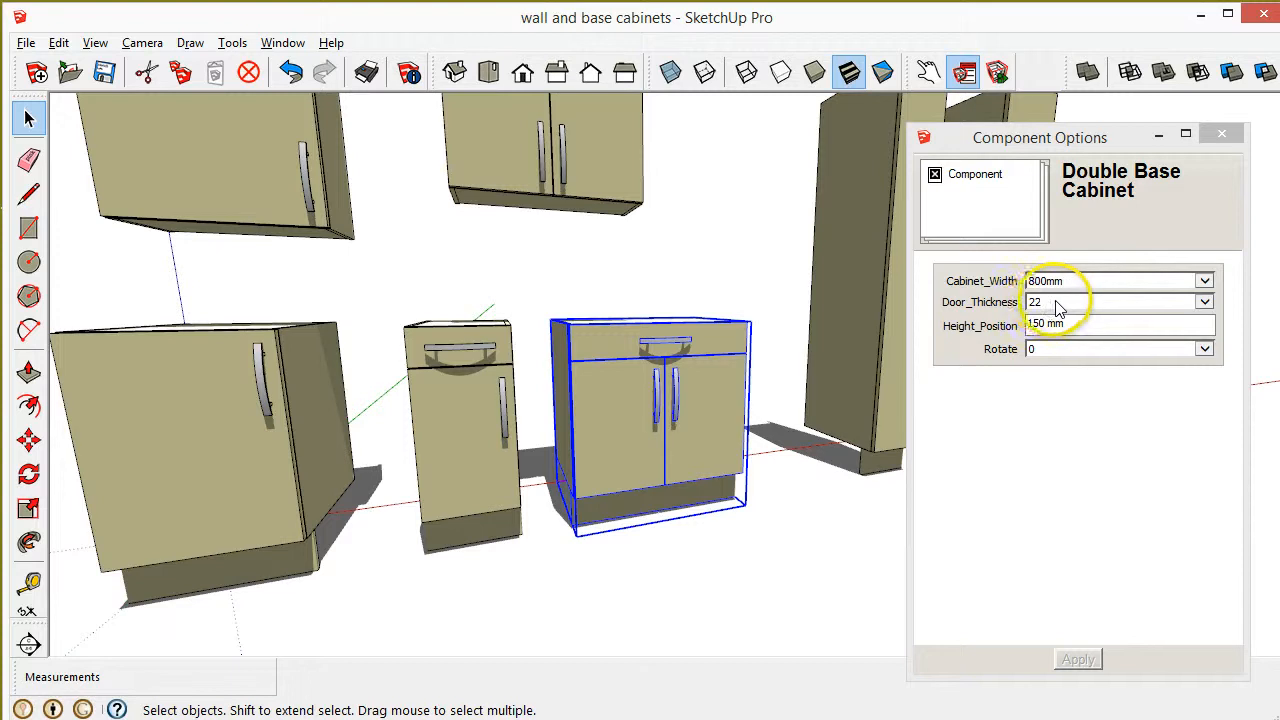
mouse_move(1202, 290)
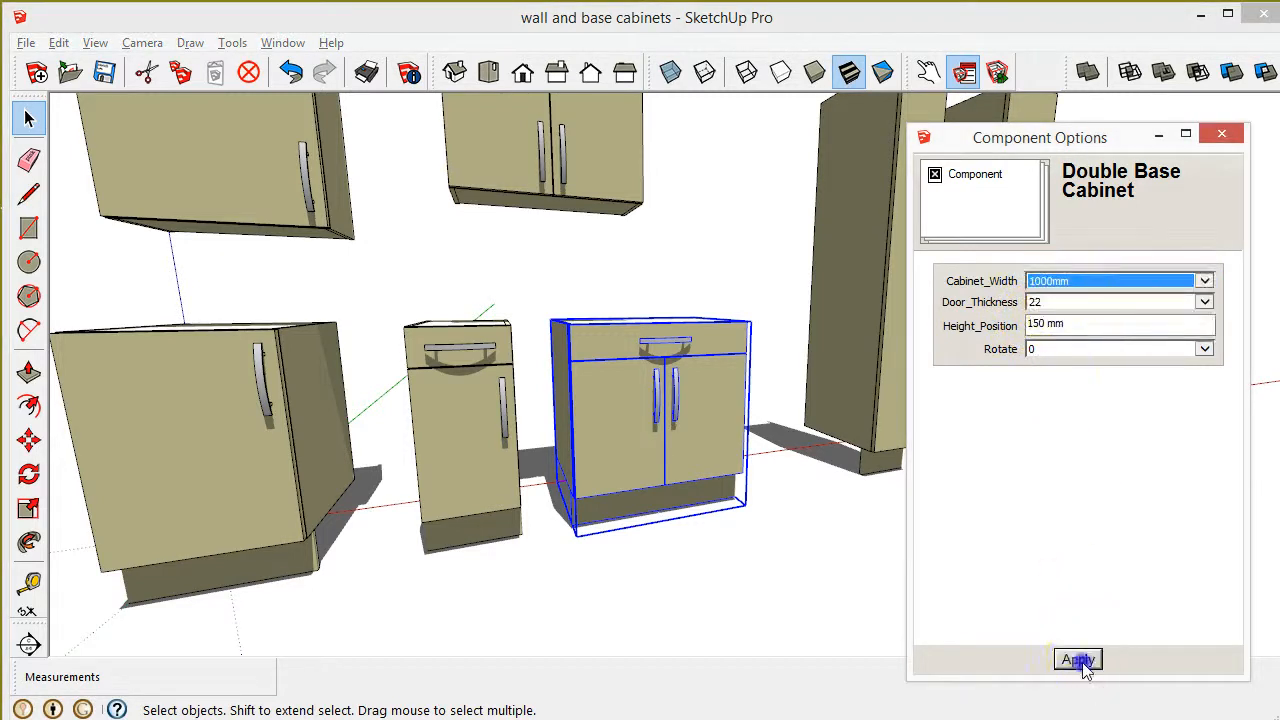
Apply the 1000mm Cabinet_Width to the selected Double Base Cabinet
left_click(1077, 659)
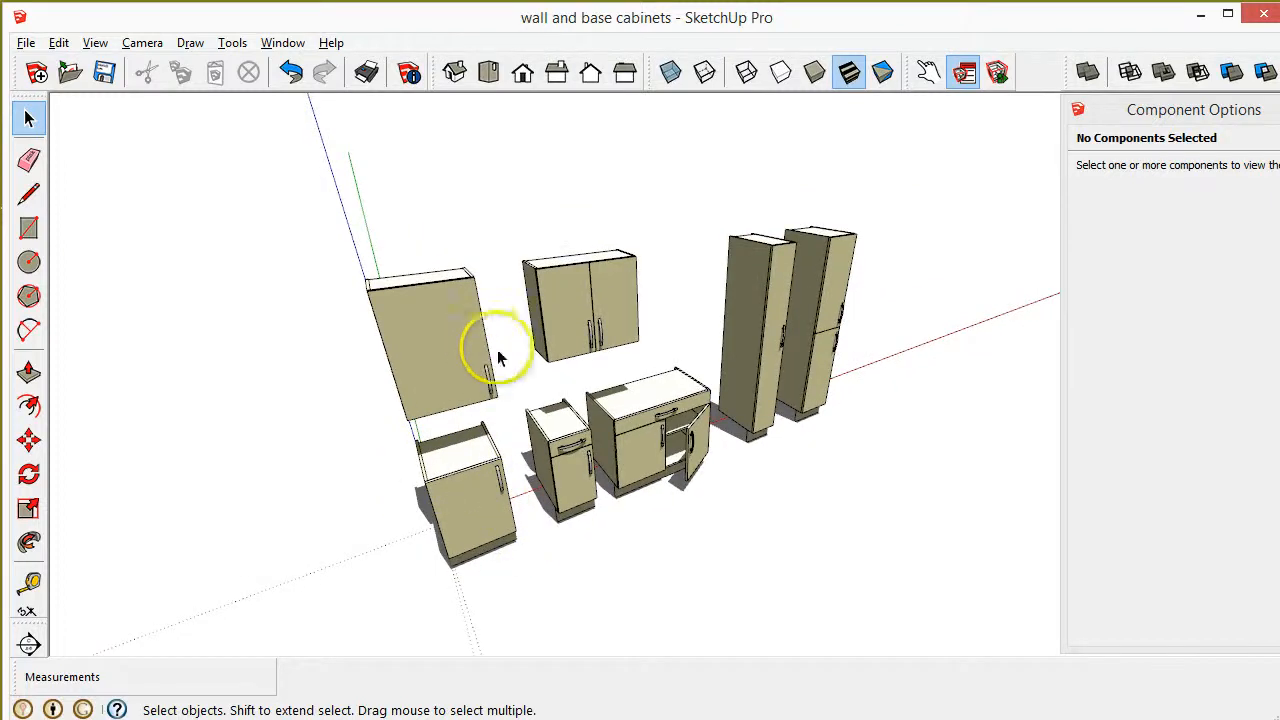
mouse_move(655, 475)
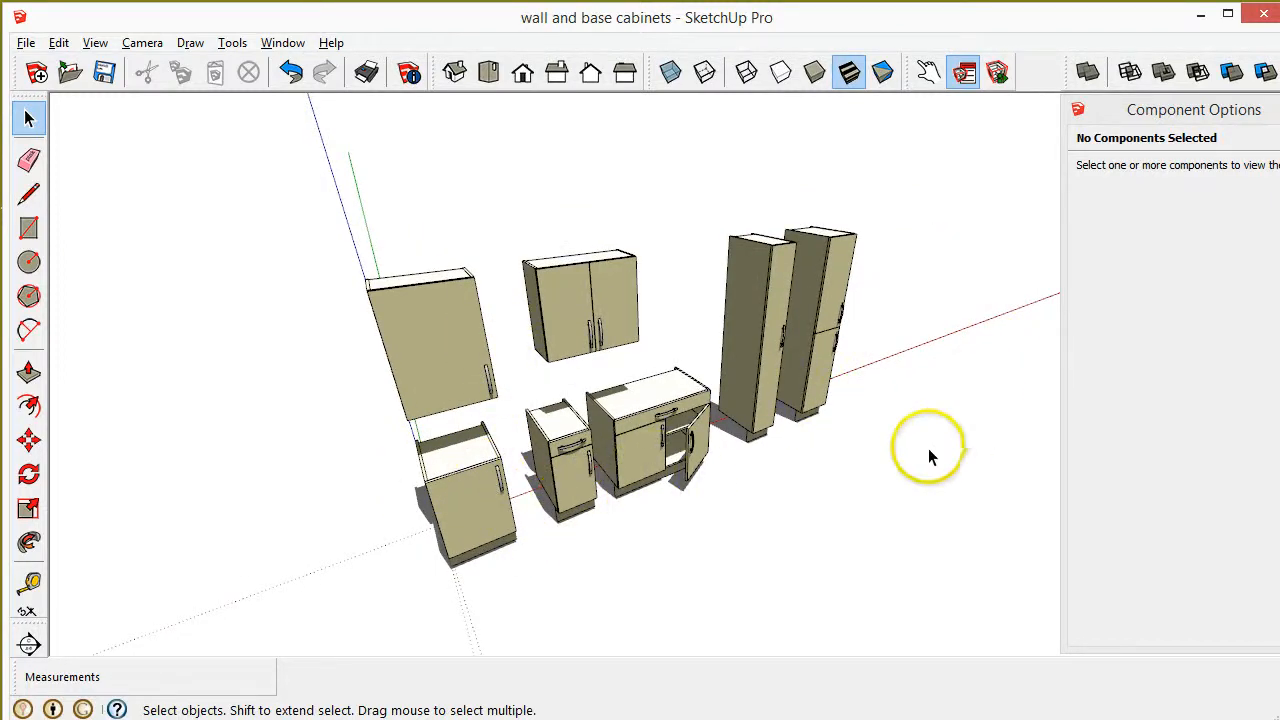
mouse_move(614, 388)
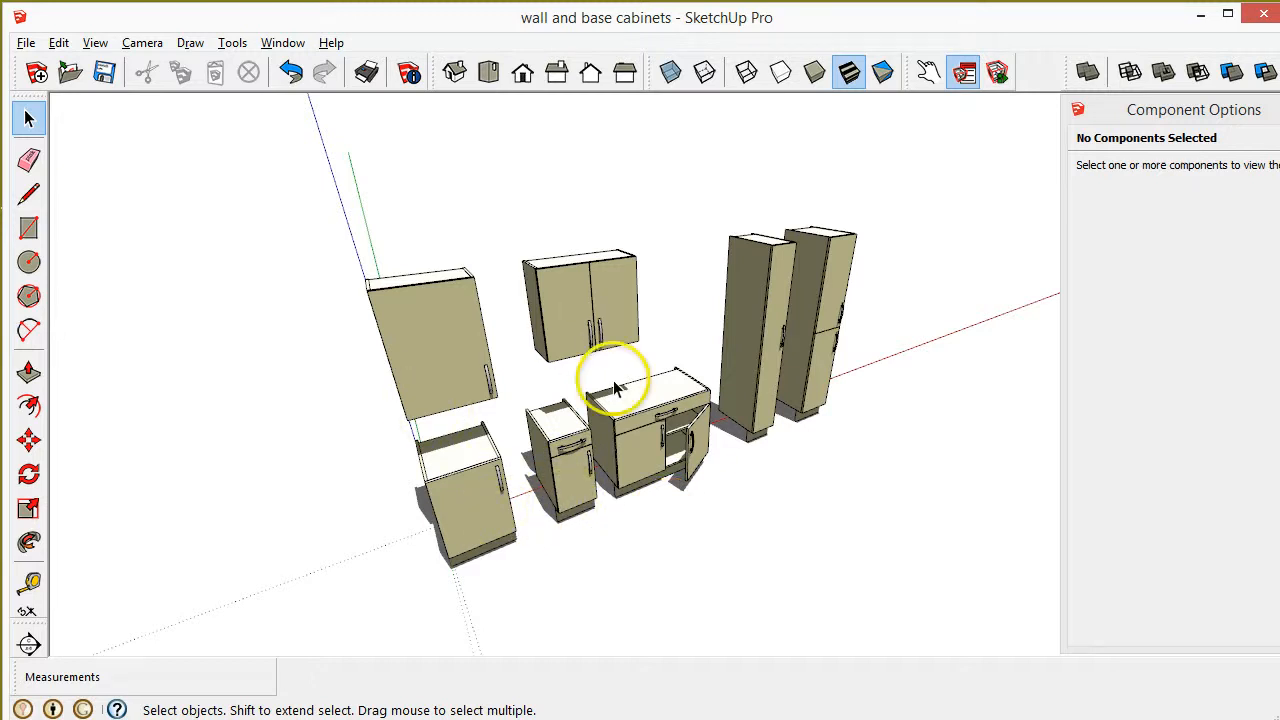
mouse_move(857, 352)
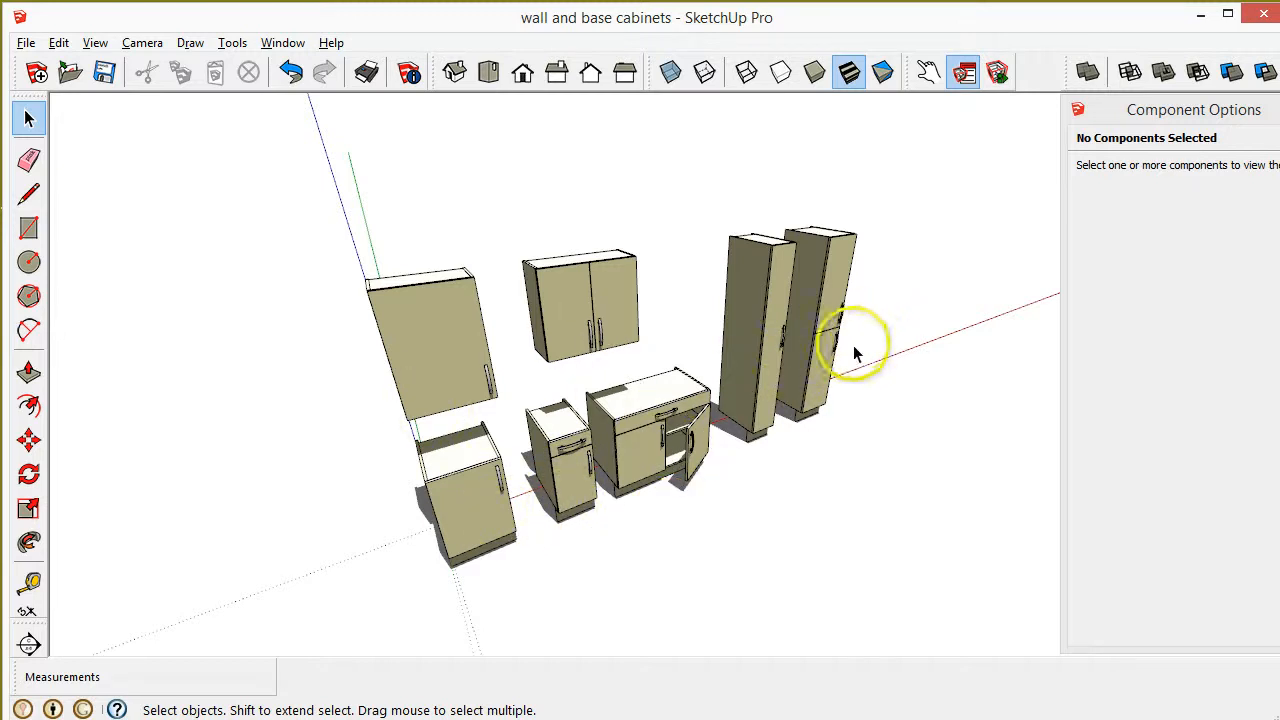
mouse_move(875, 440)
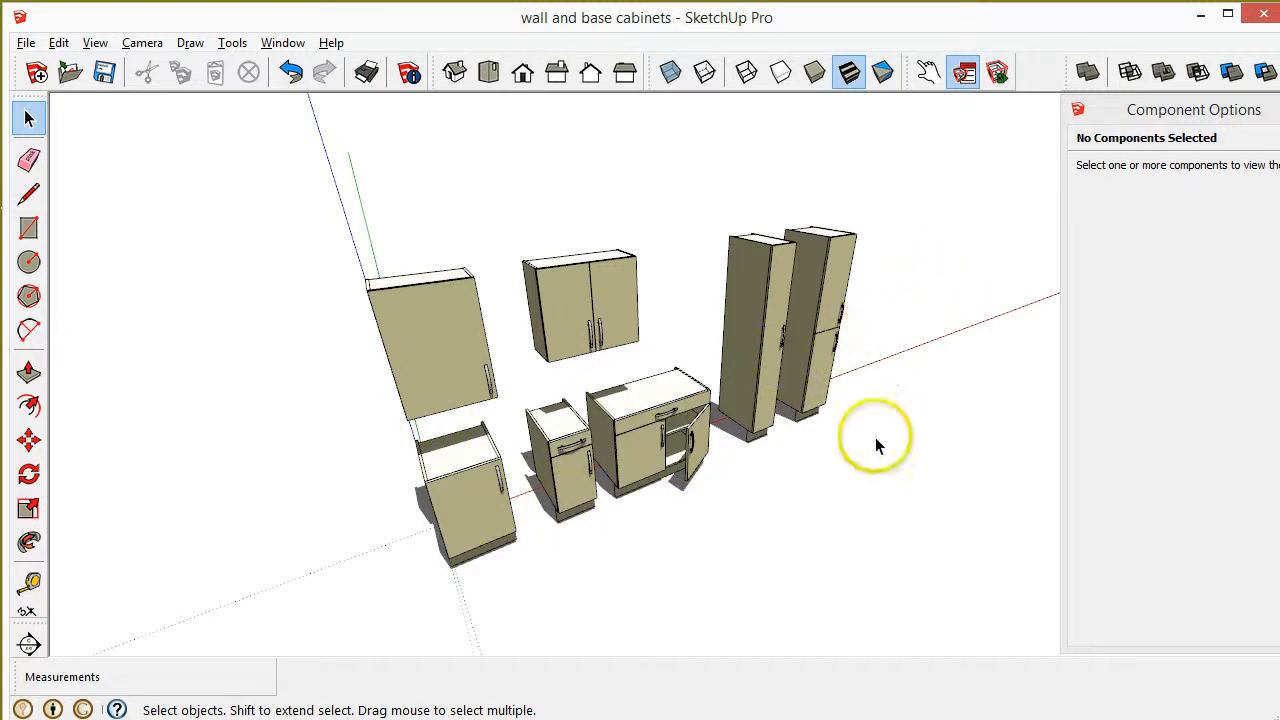
mouse_move(753, 245)
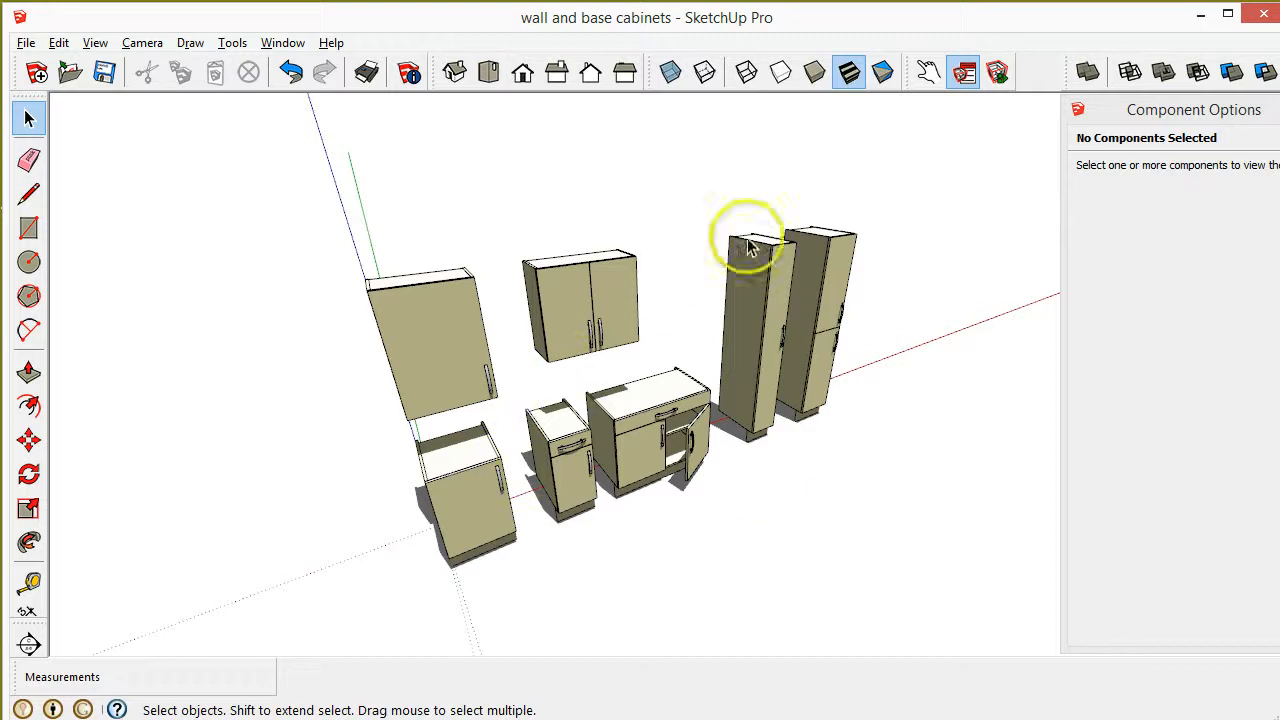
mouse_move(902, 410)
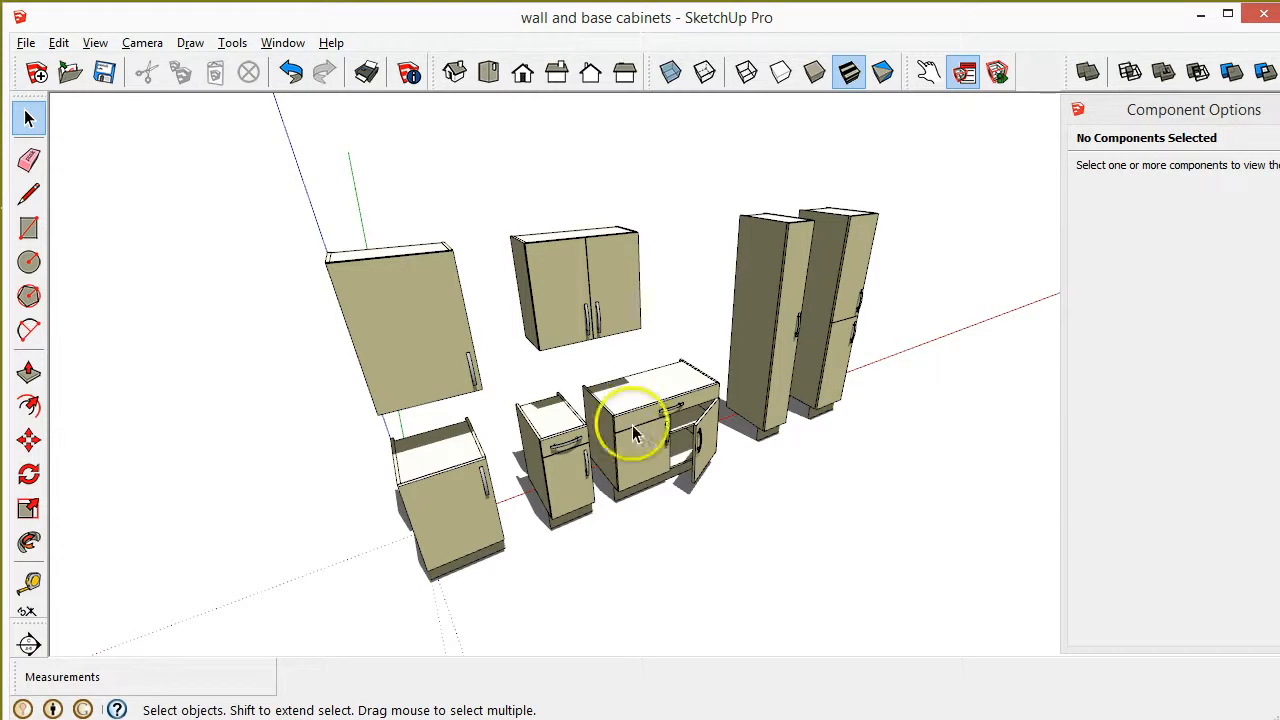
mouse_move(610, 485)
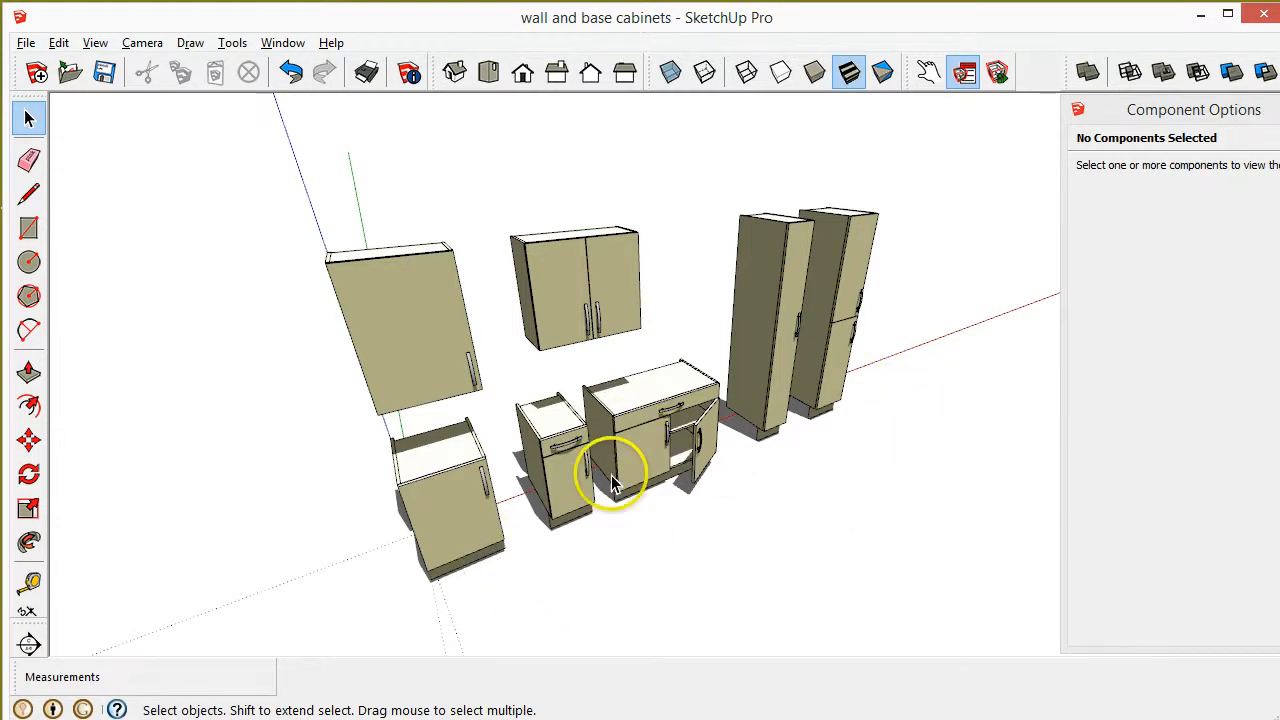
mouse_move(453, 330)
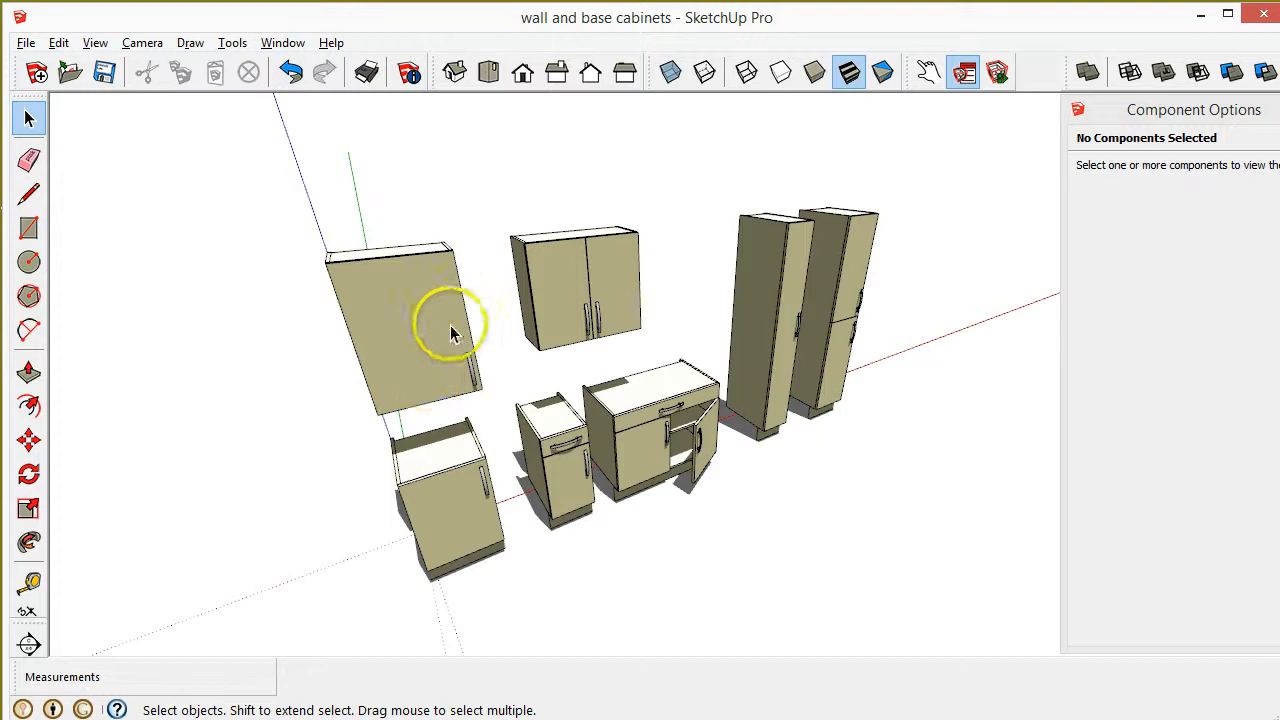
left_click(435, 330)
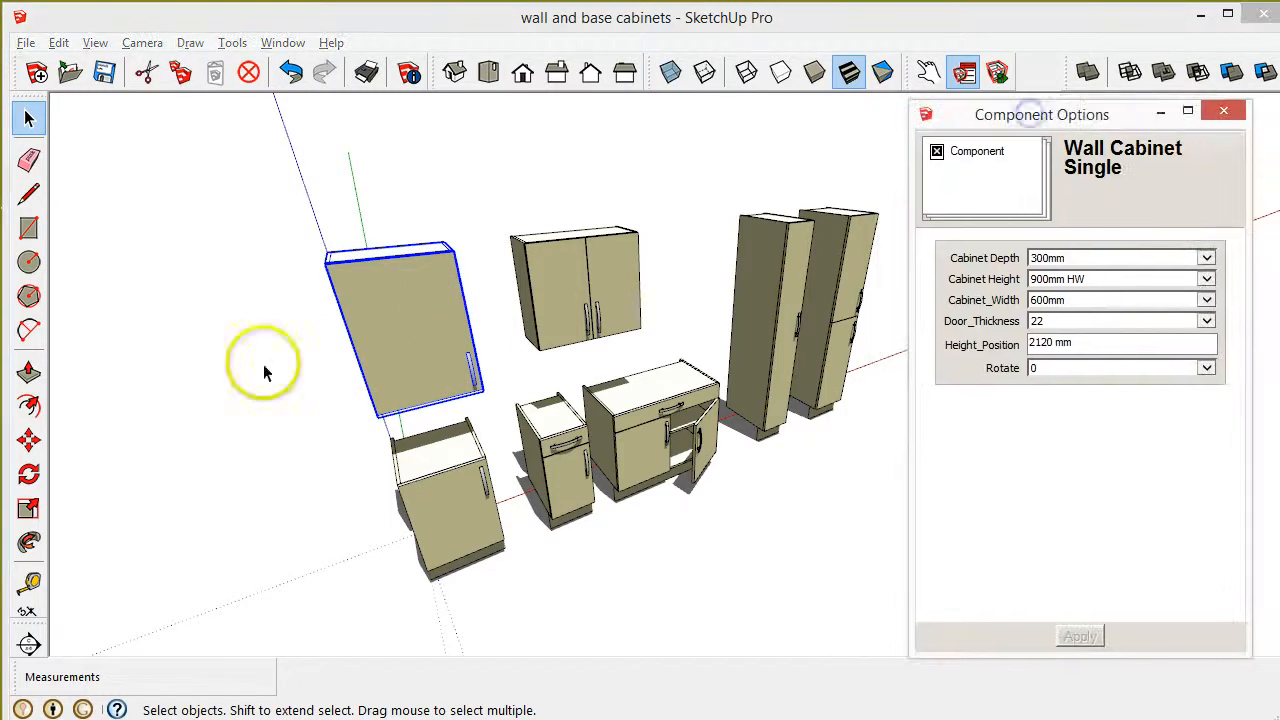
mouse_move(691, 415)
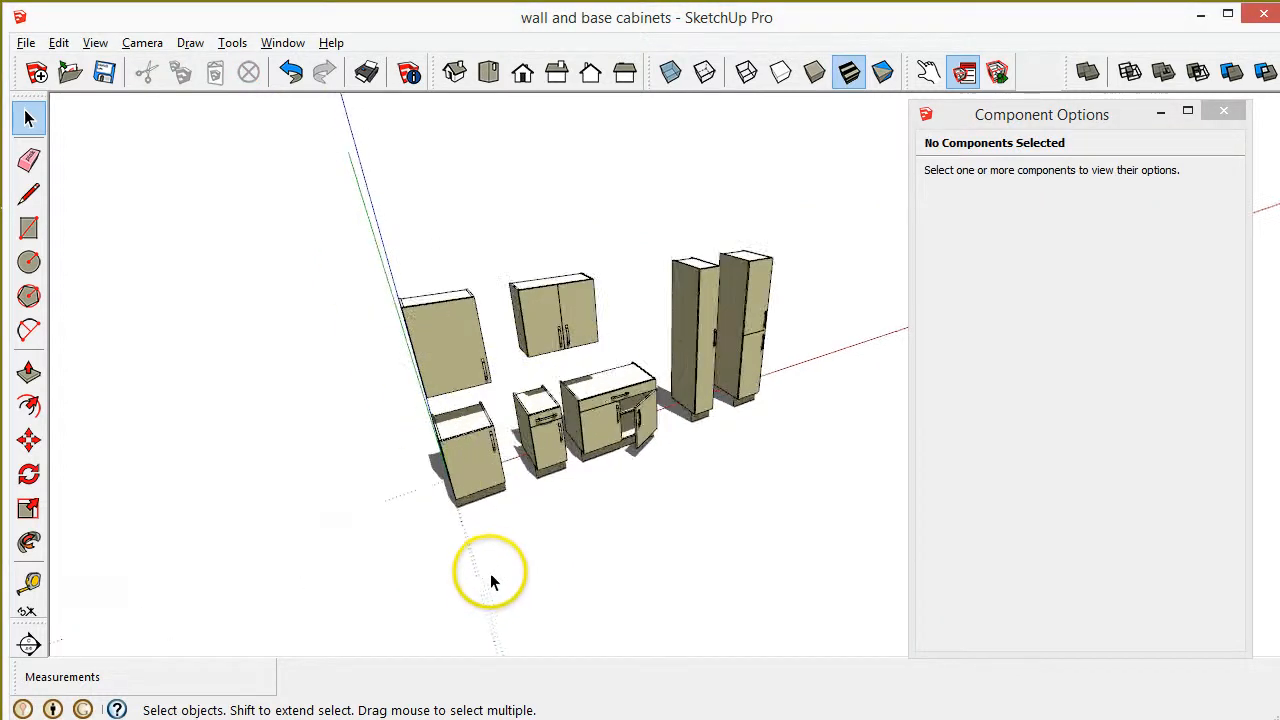
left_click_drag(490, 580, 485, 455)
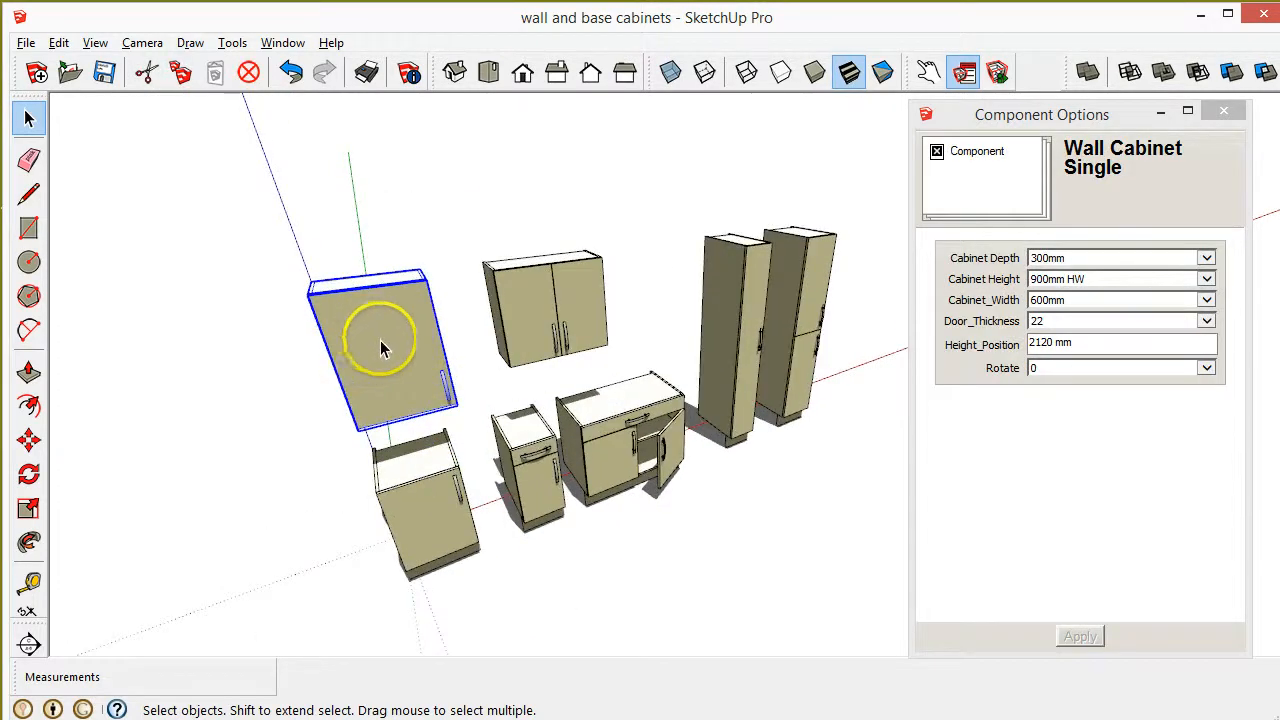
left_click(1205, 300)
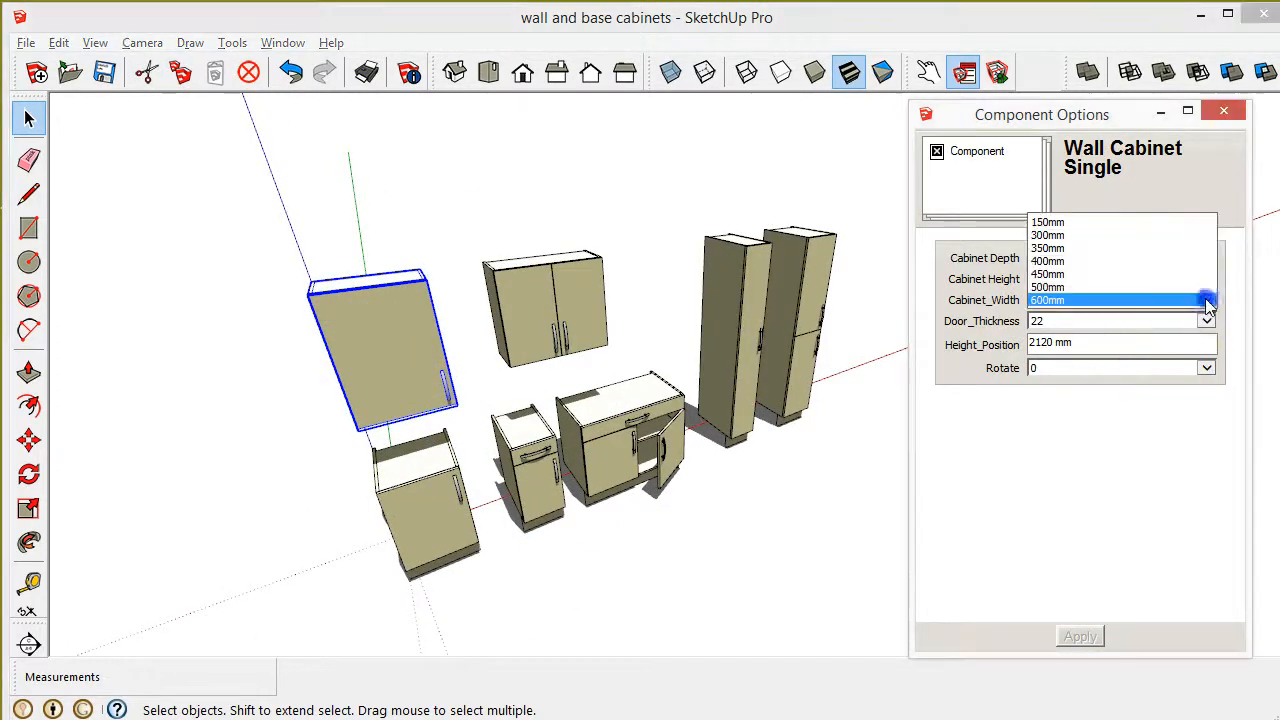
mouse_move(1050, 248)
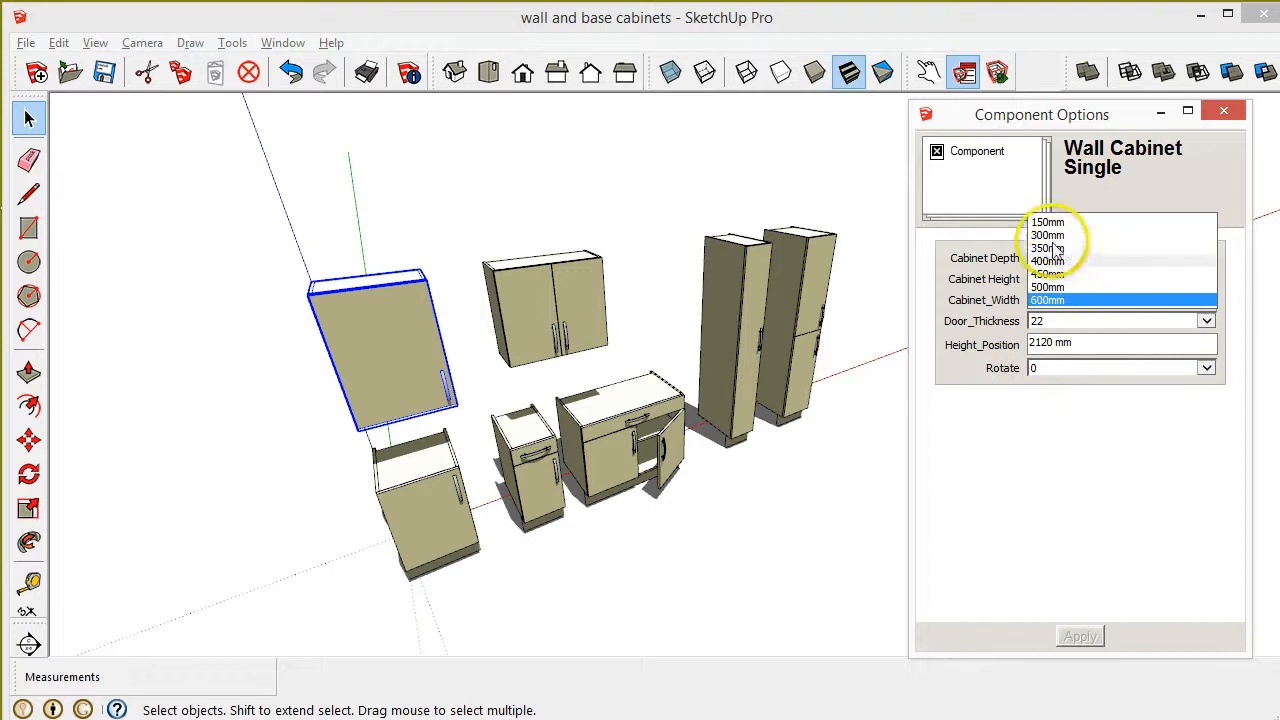
left_click(1044, 235)
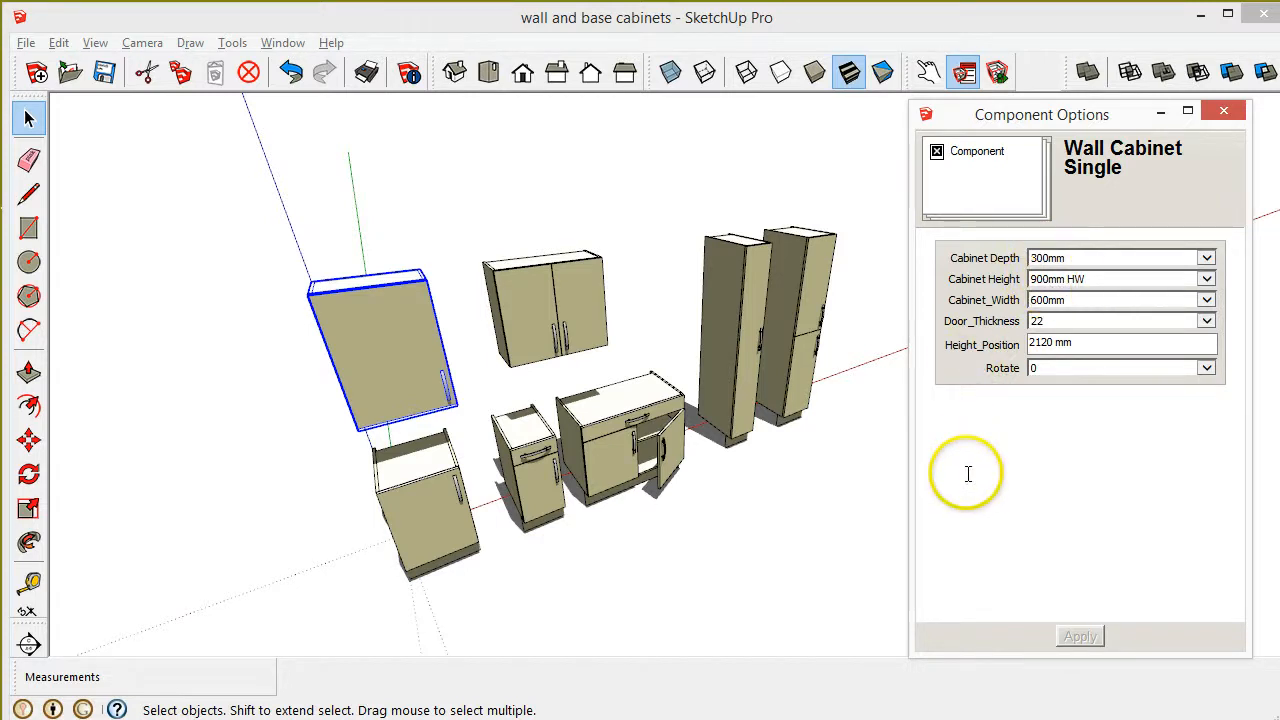
mouse_move(969, 474)
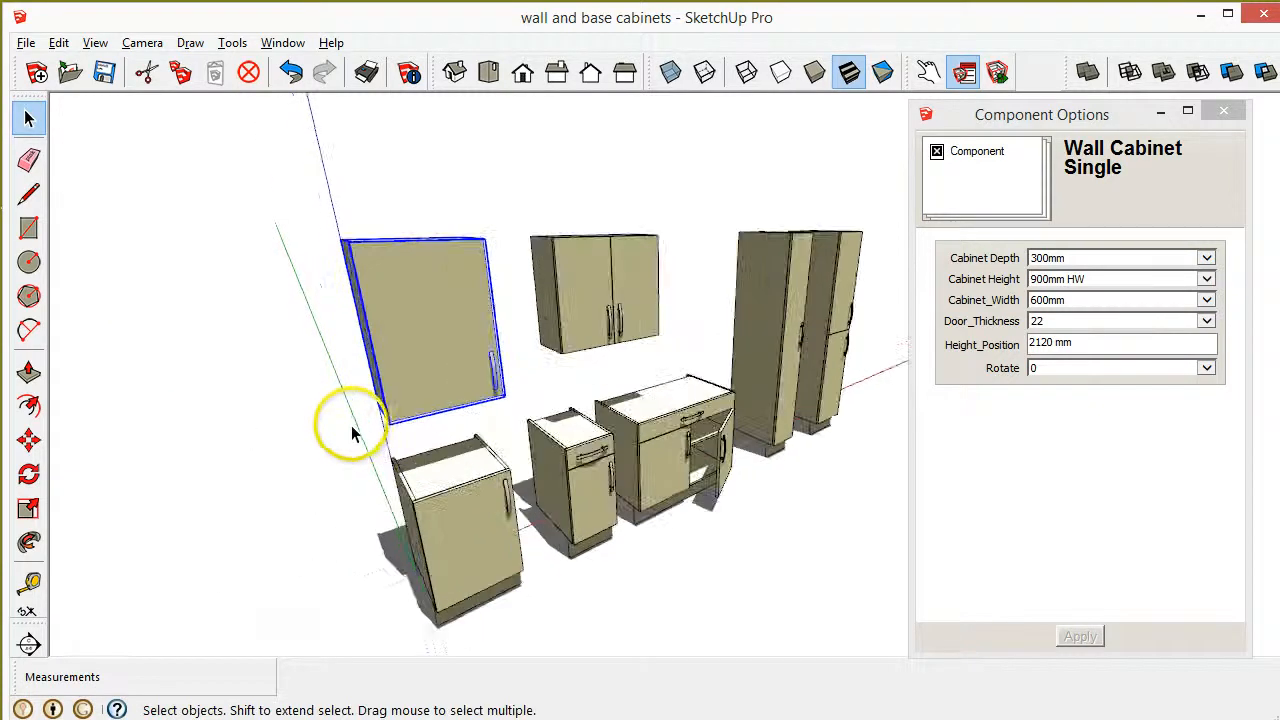
left_click(278, 215)
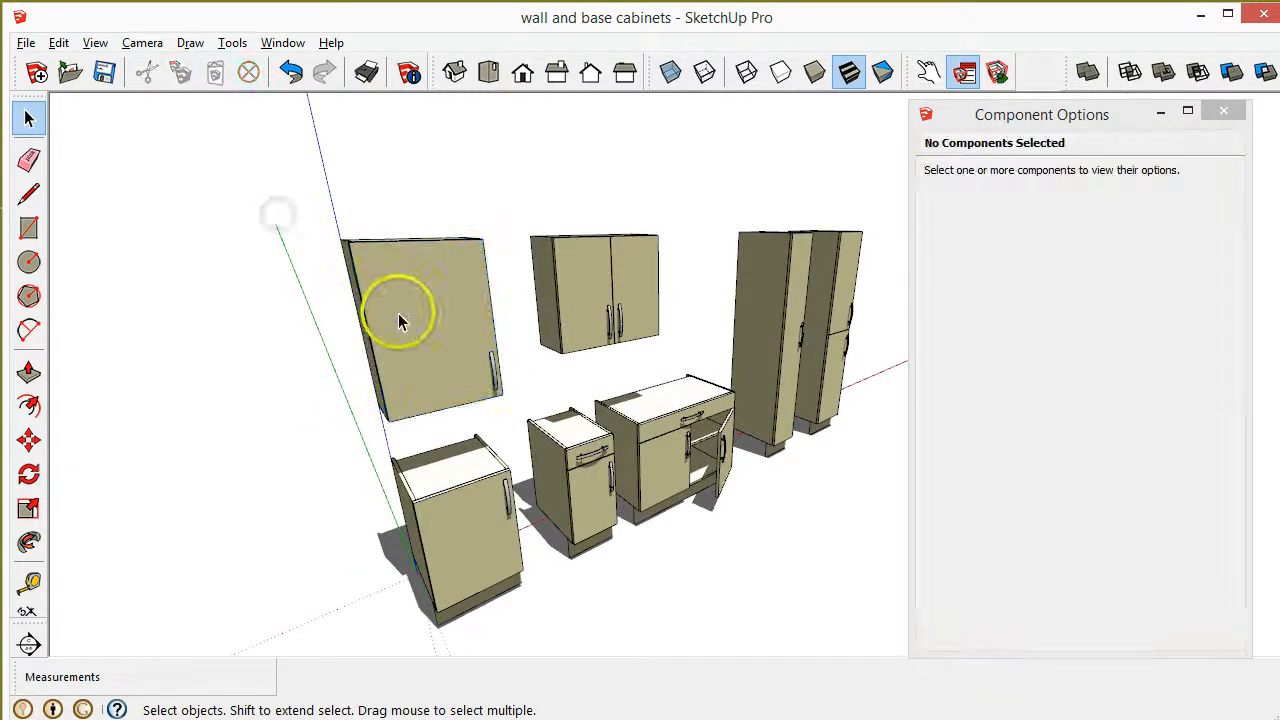
left_click(400, 318)
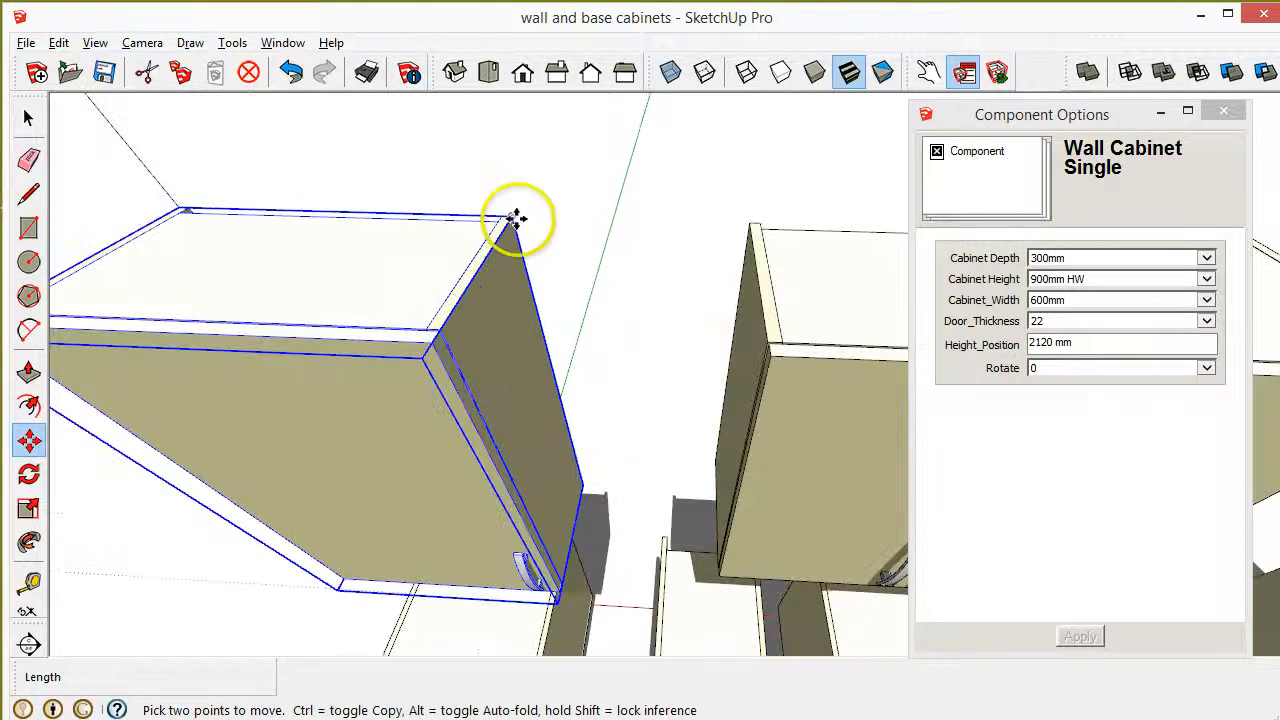
Move the single wall cabinet 704 mm to sit flush against the double wall cabinet's left side
left_click_drag(517, 219, 665, 221)
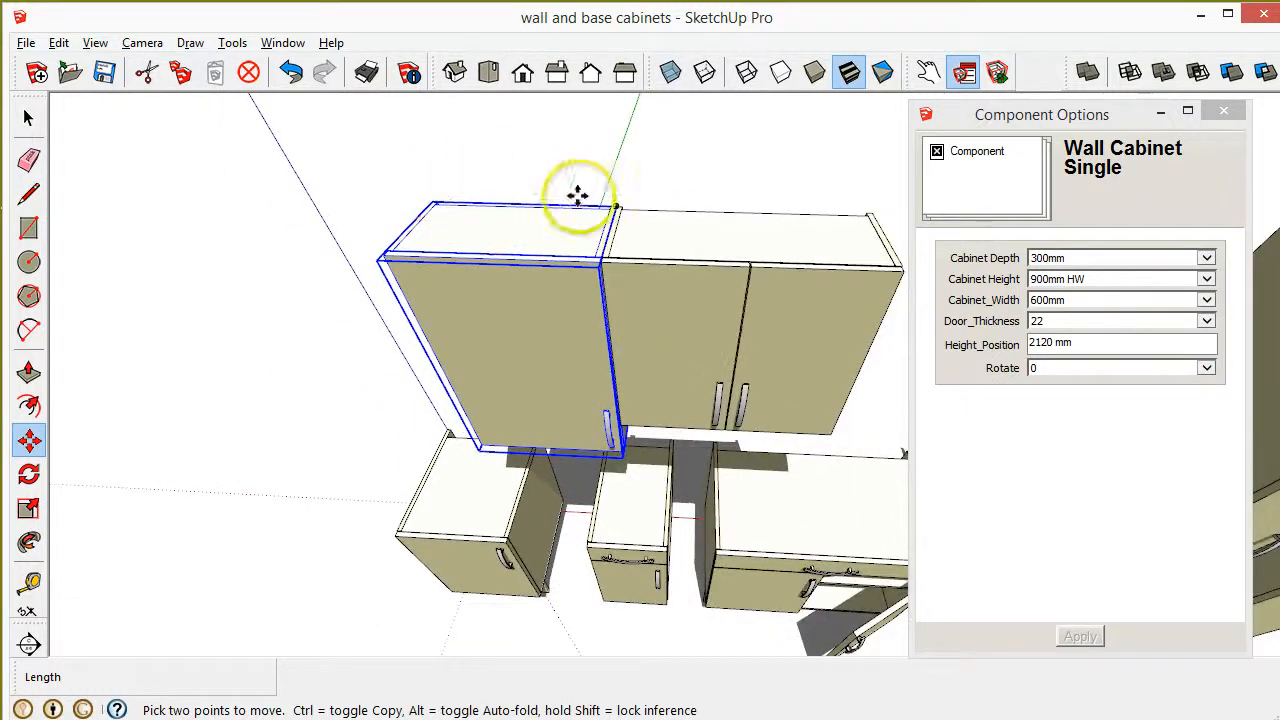
left_click_drag(578, 195, 528, 400)
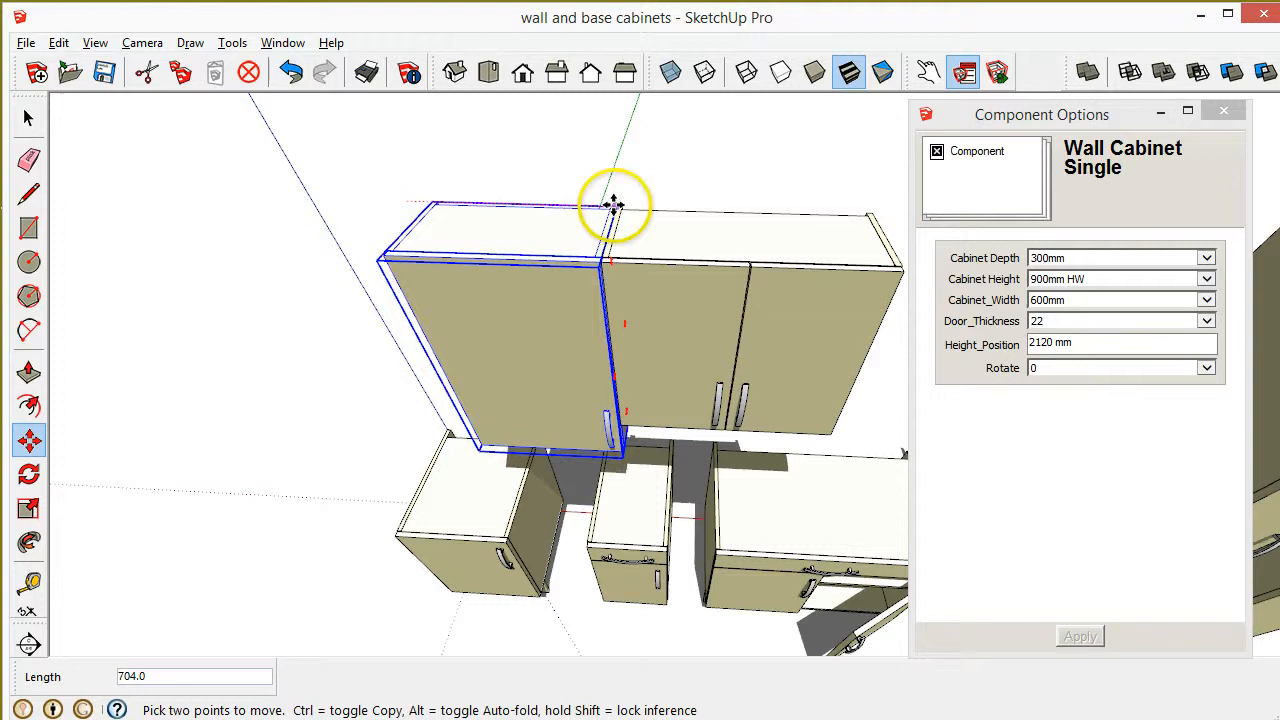
mouse_move(183, 487)
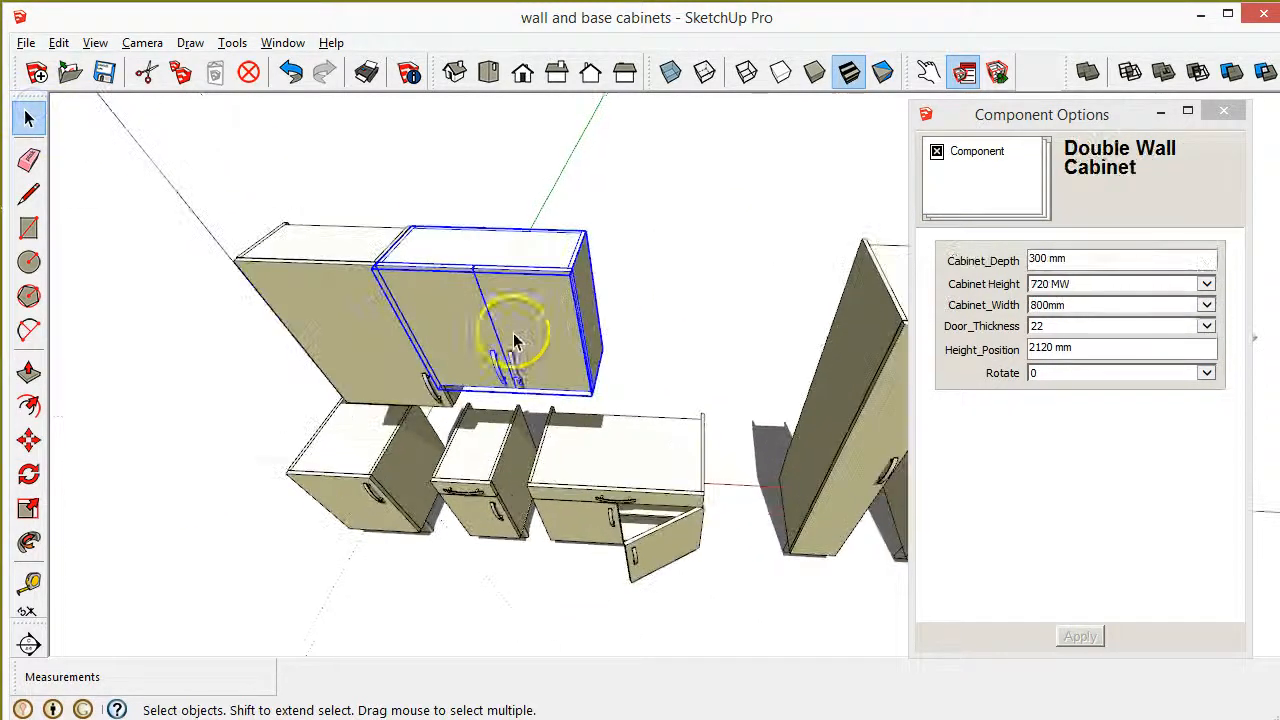
mouse_move(500, 280)
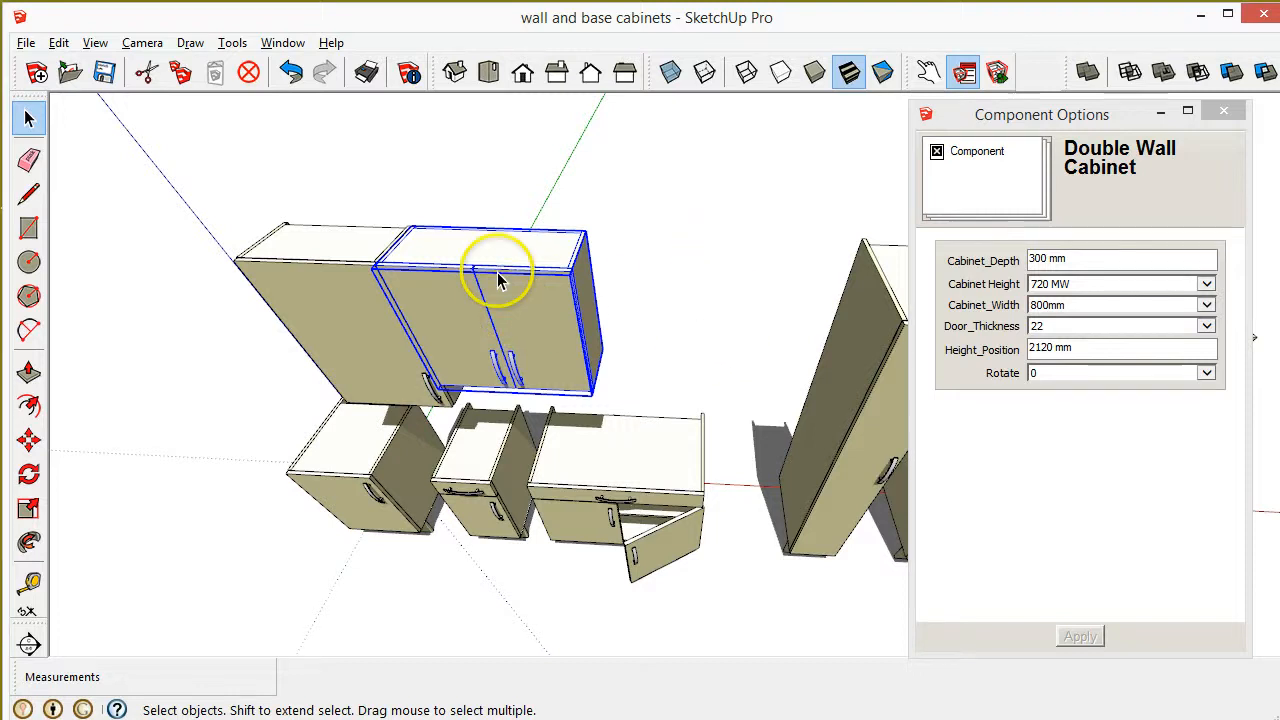
Pick up a copy of the 800mm Double Wall Cabinet to move toward the end of the row
left_click(27, 438)
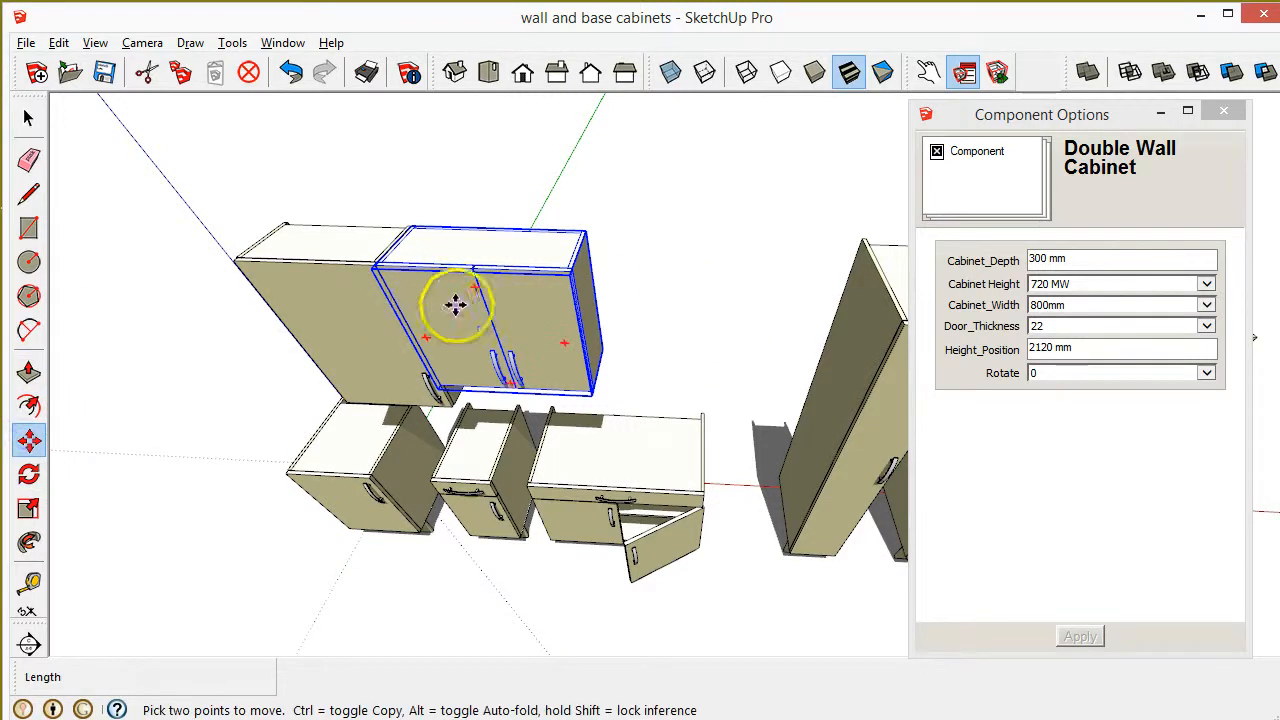
mouse_move(453, 322)
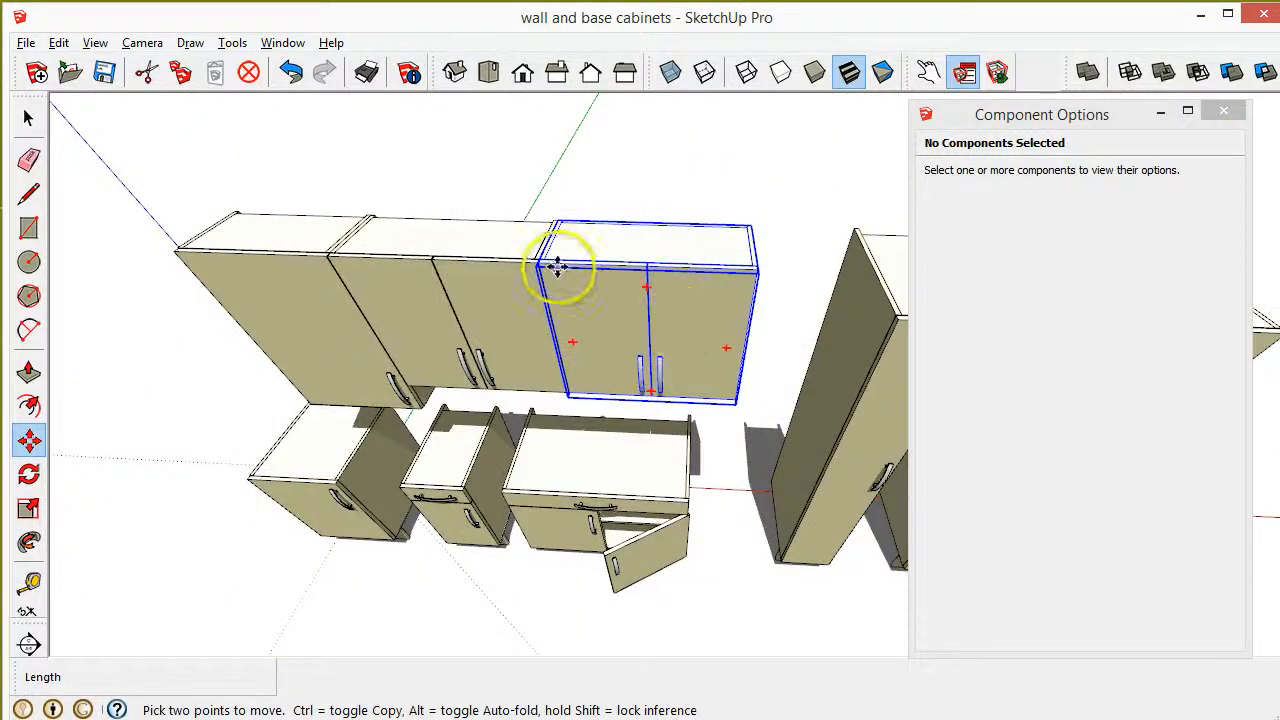
mouse_move(660, 390)
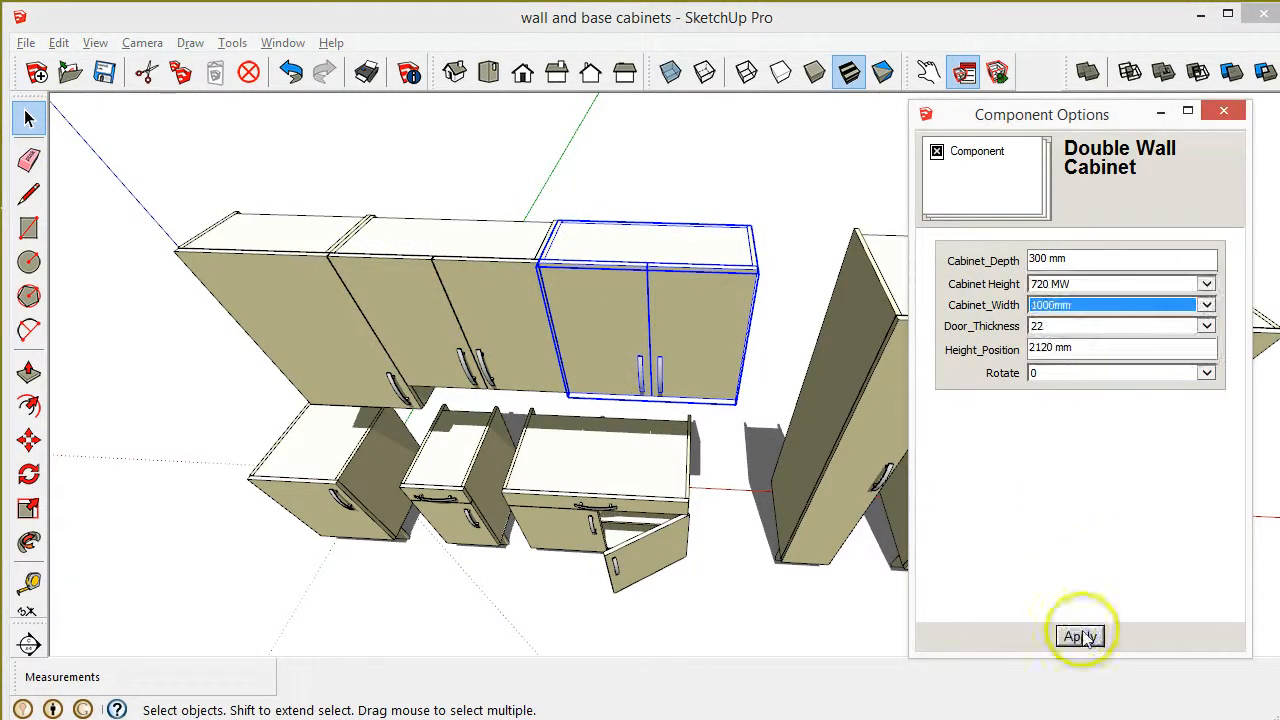
Apply the 1000mm Cabinet_Width to the copied Double Wall Cabinet at the row's end
left_click(1079, 635)
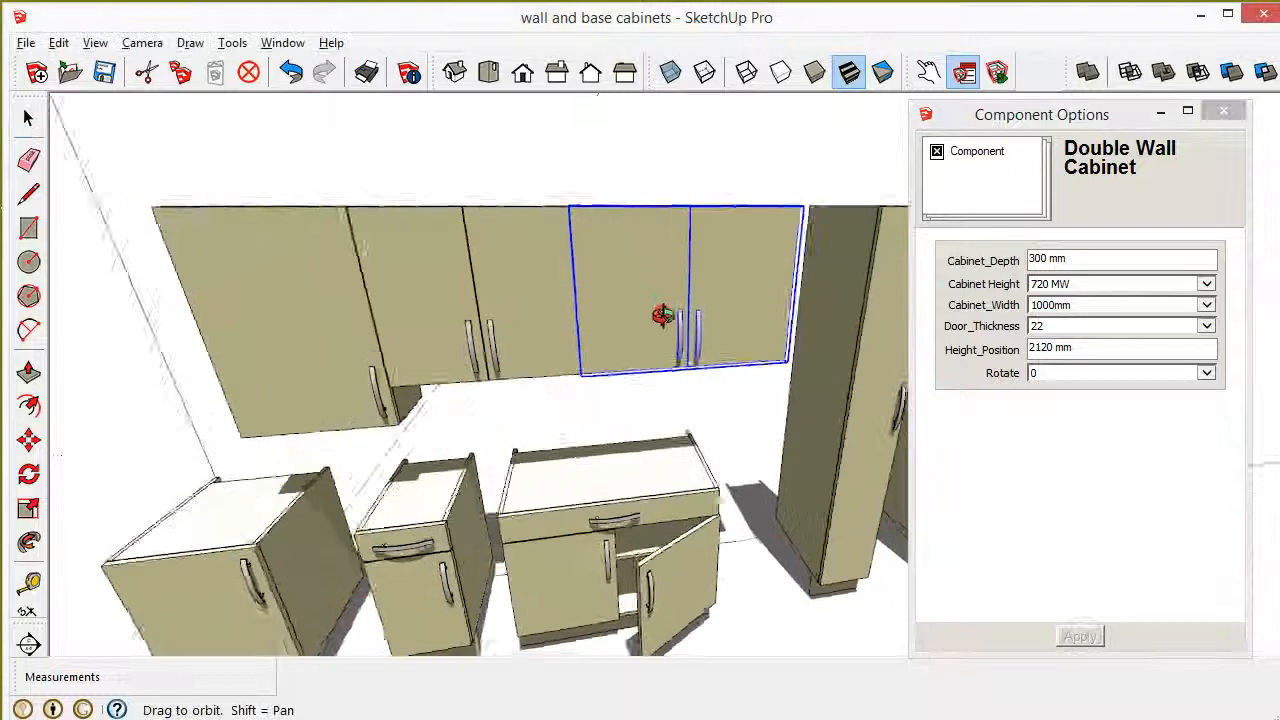